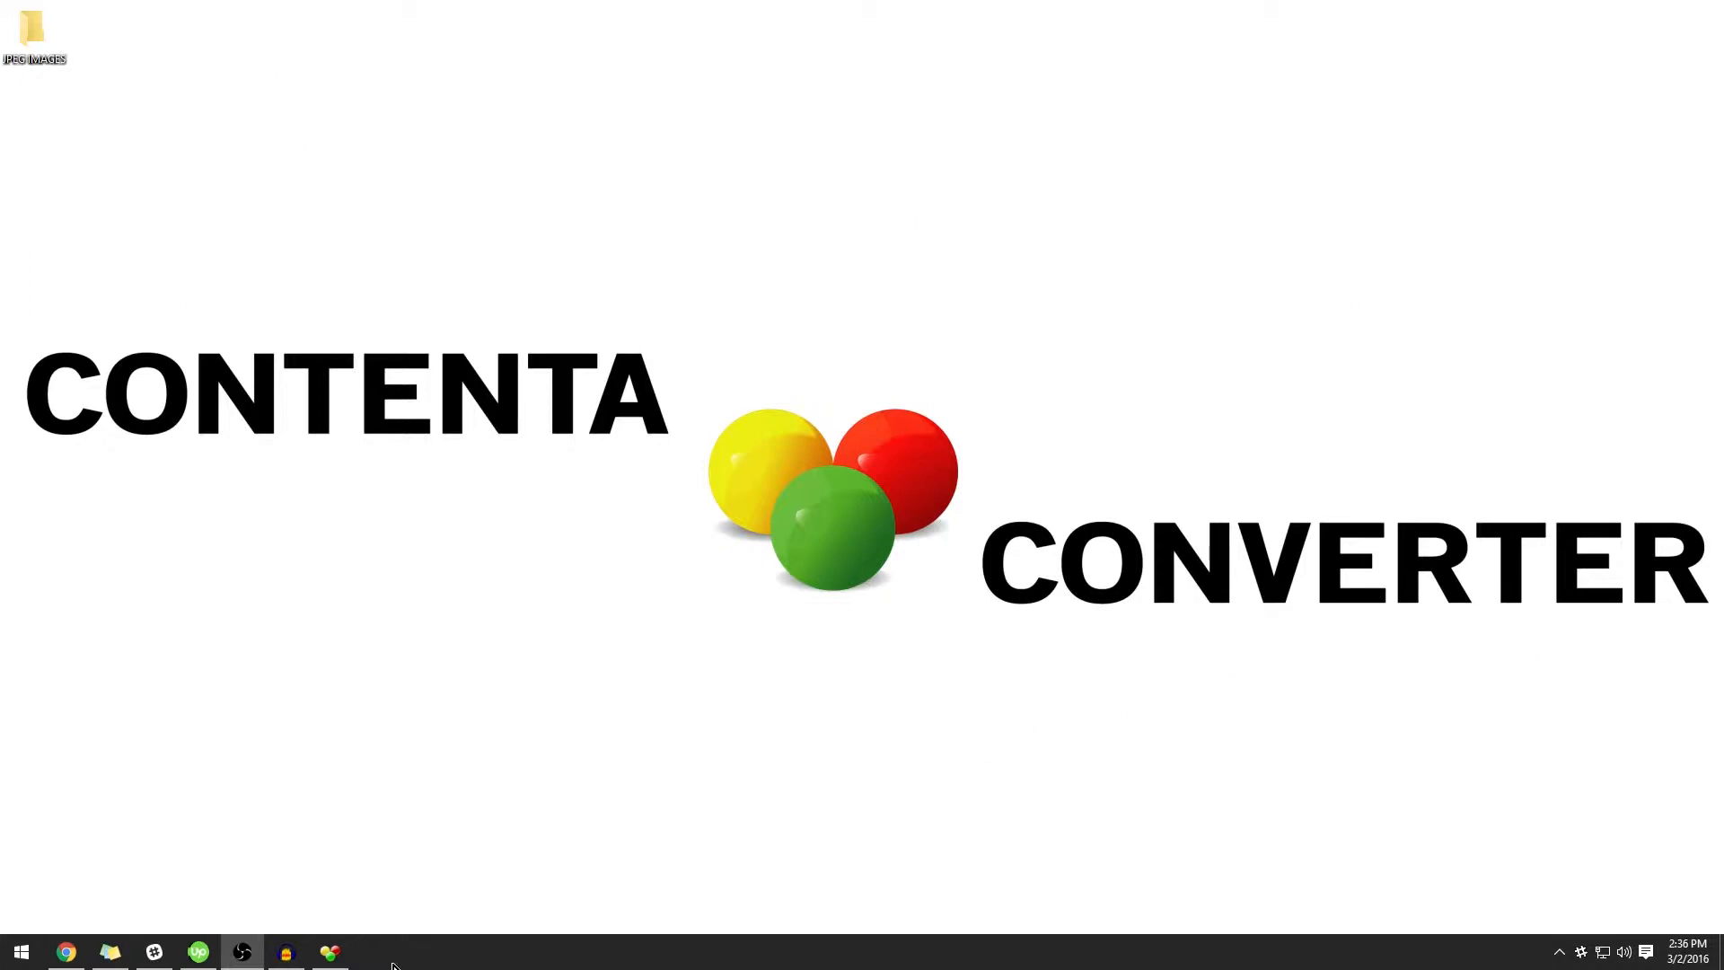
- Add the whole JPEG IMAGES folder from the Desktop as the source photos
click(328, 952)
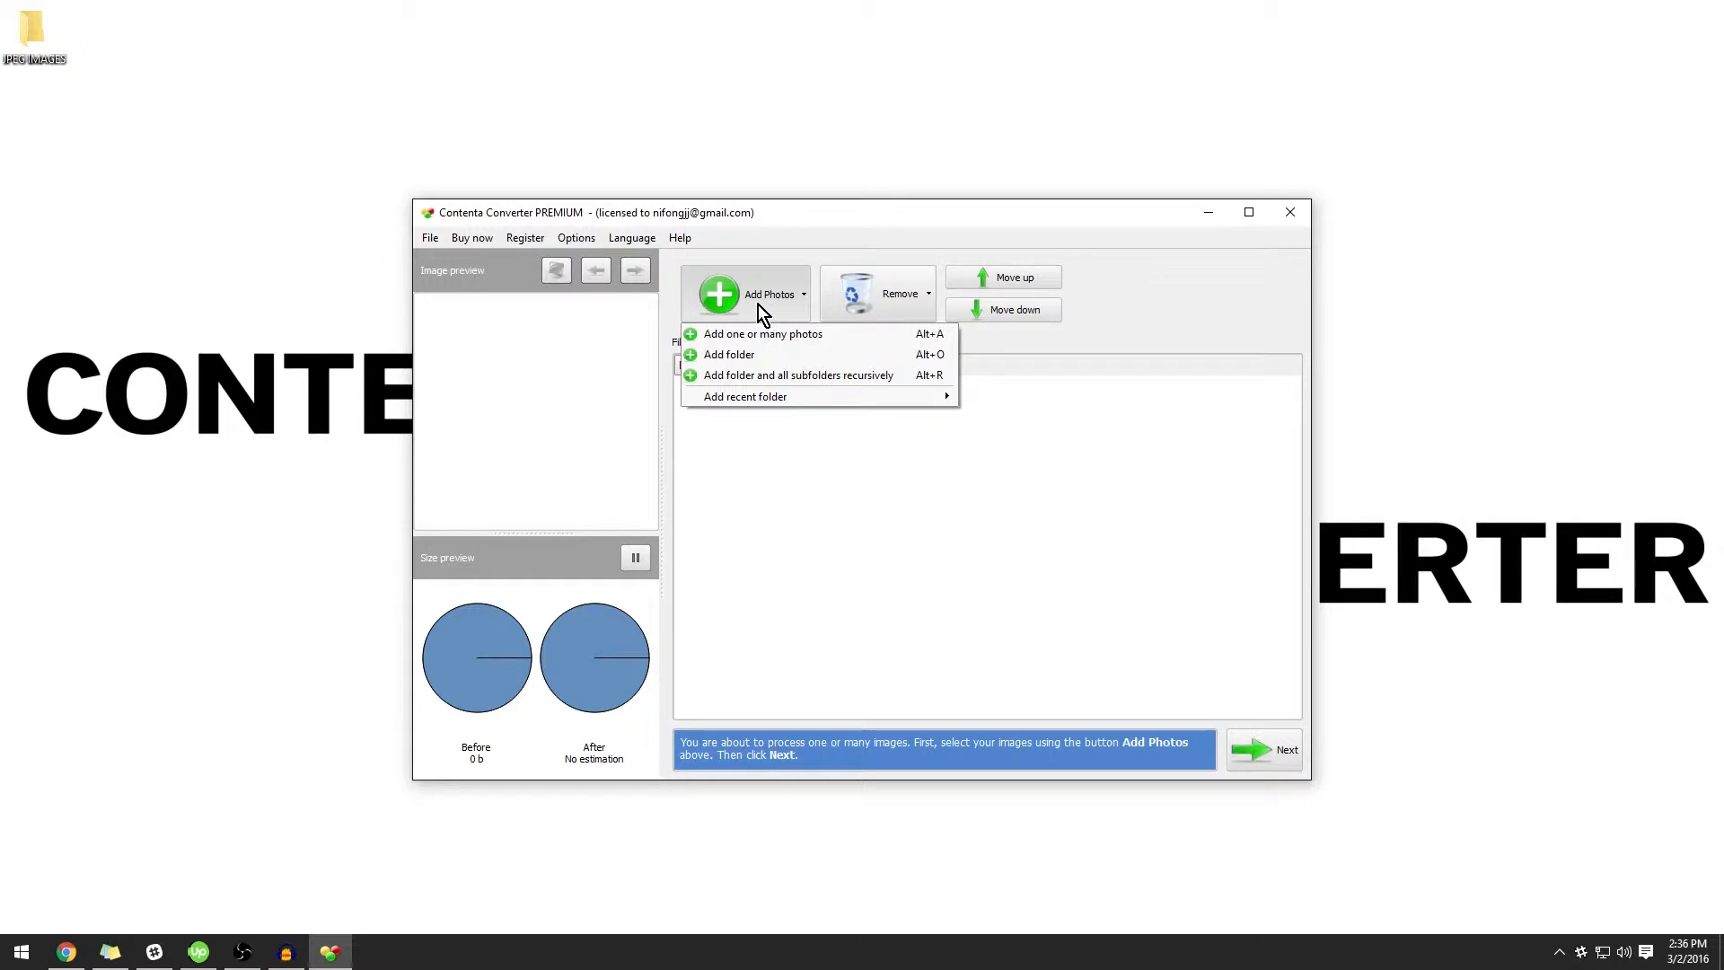
mouse_move(761, 334)
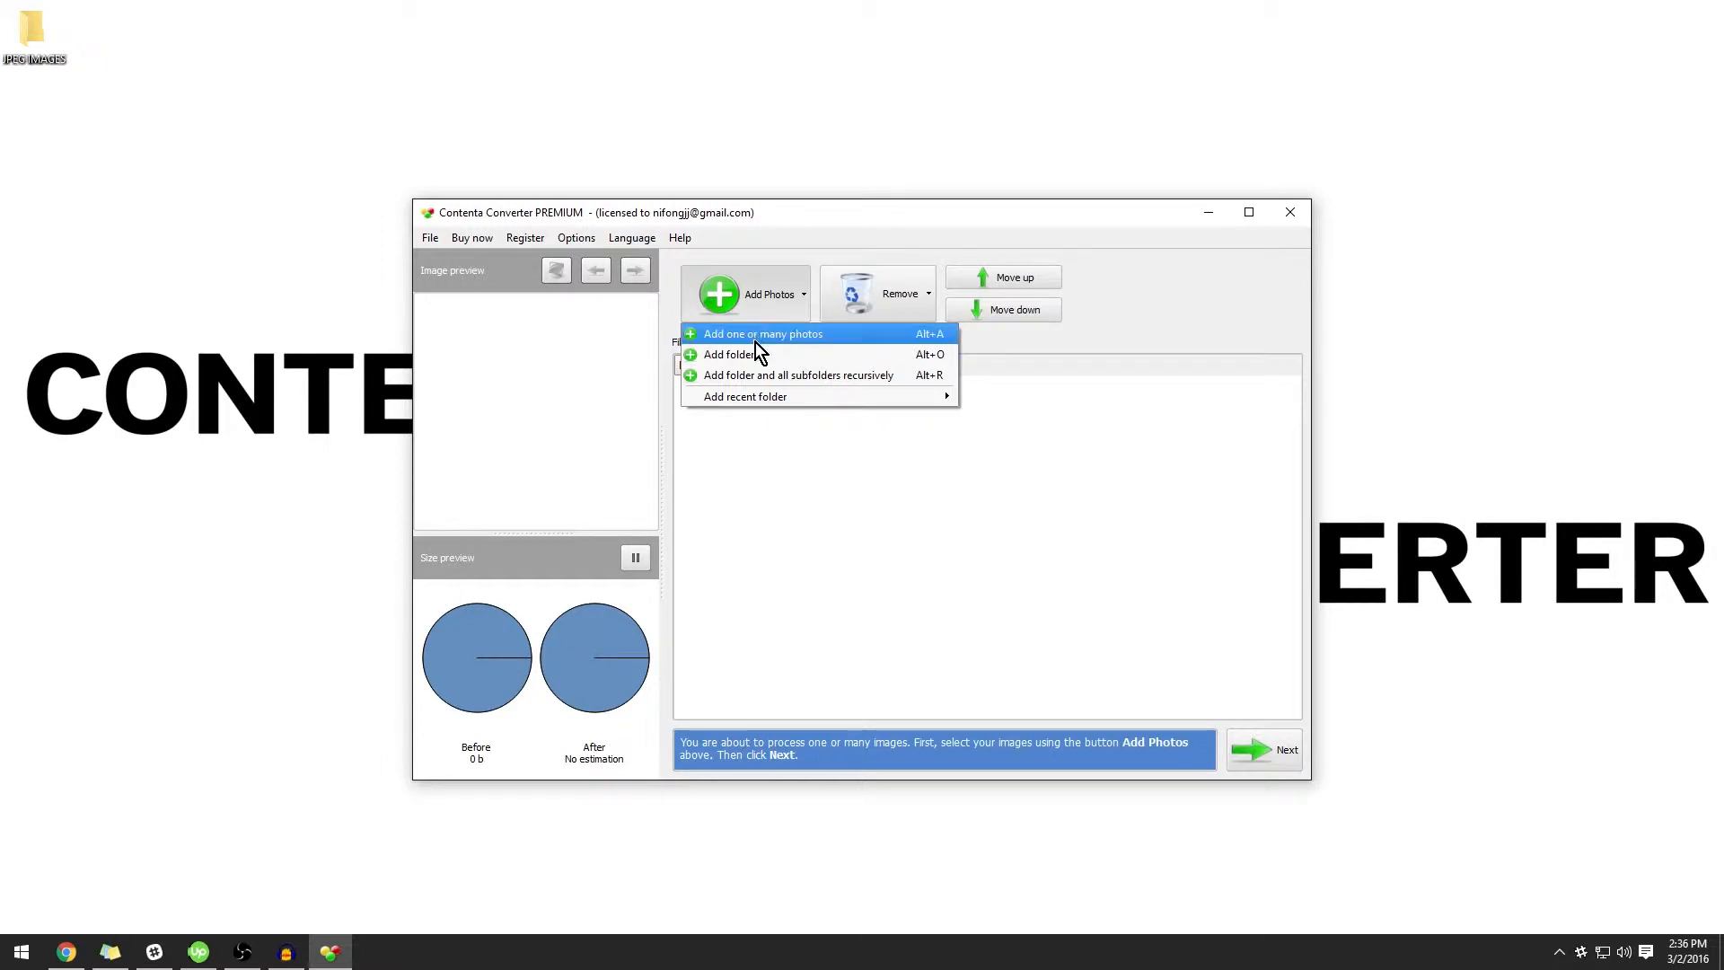
click(727, 353)
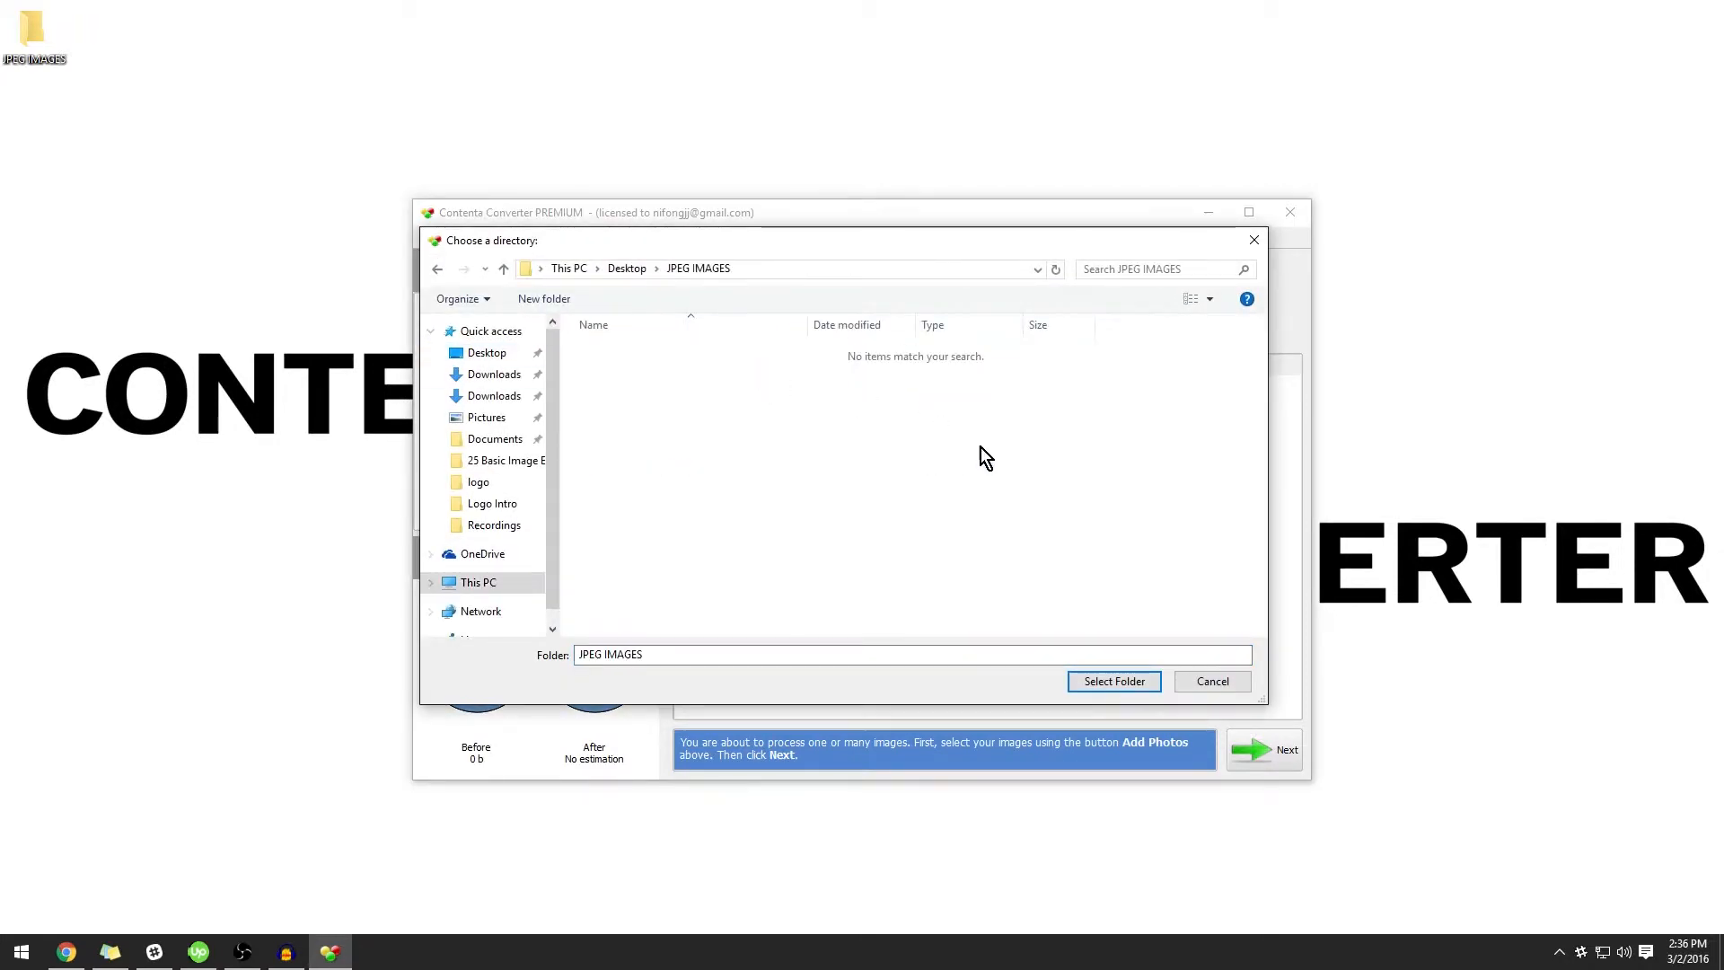
click(1111, 681)
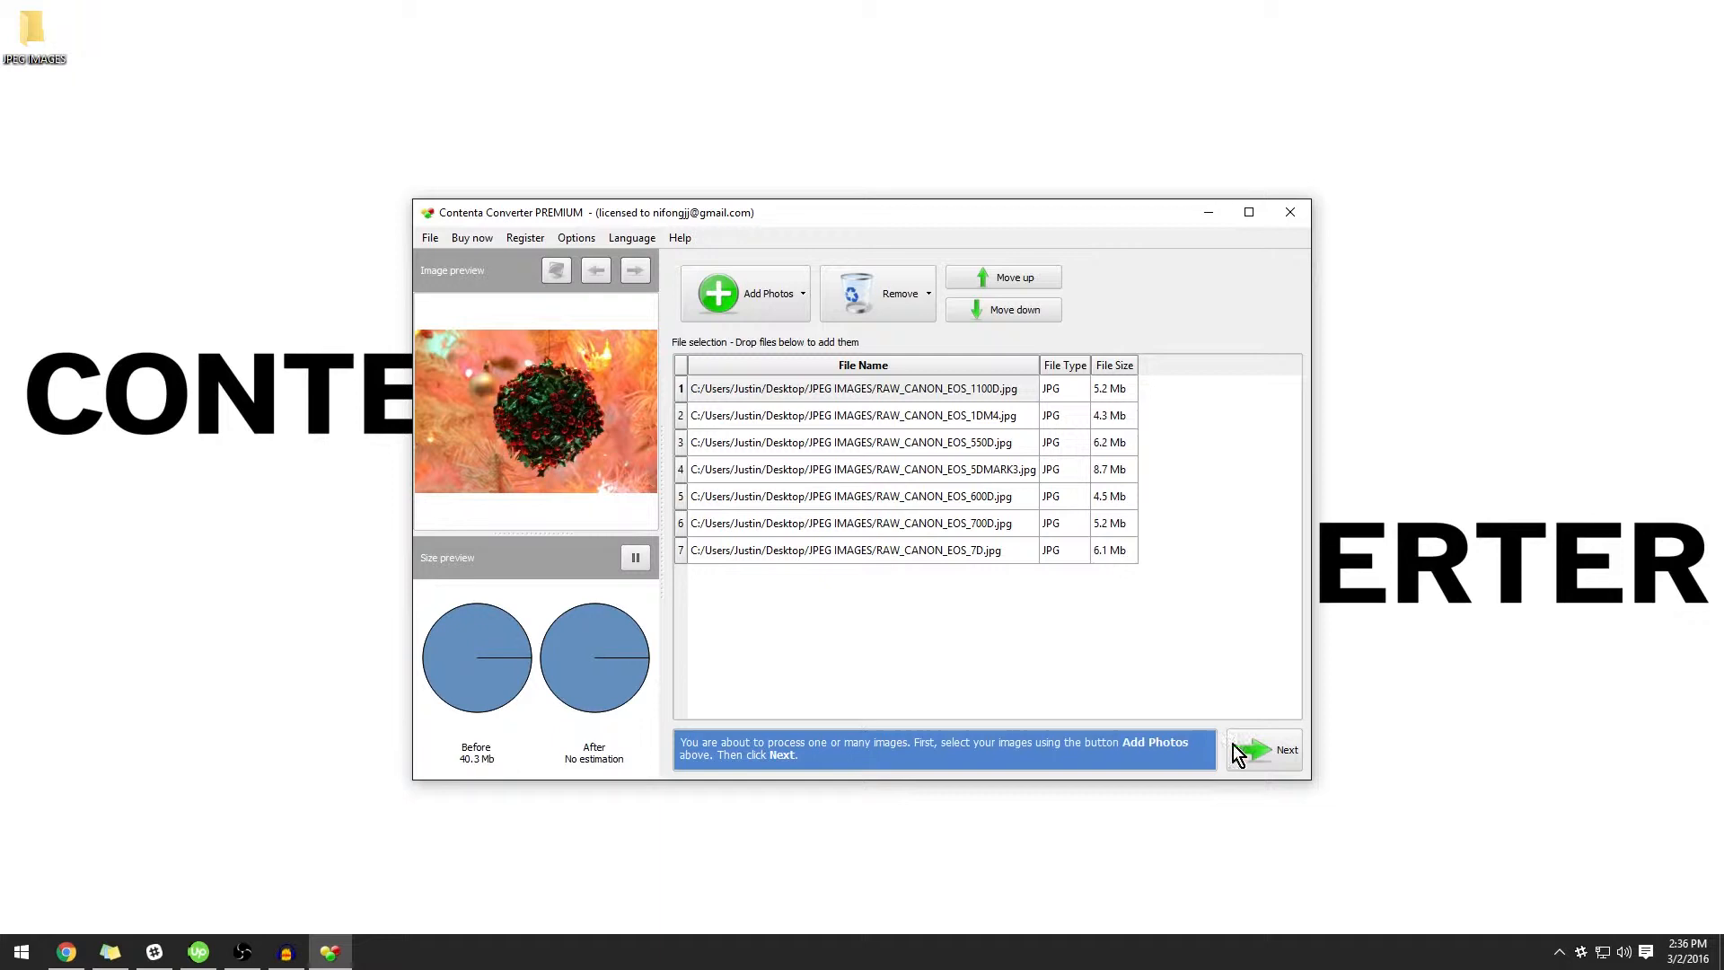
- Set output to JPEG at 100% quality with Extract preview unchecked
click(1262, 748)
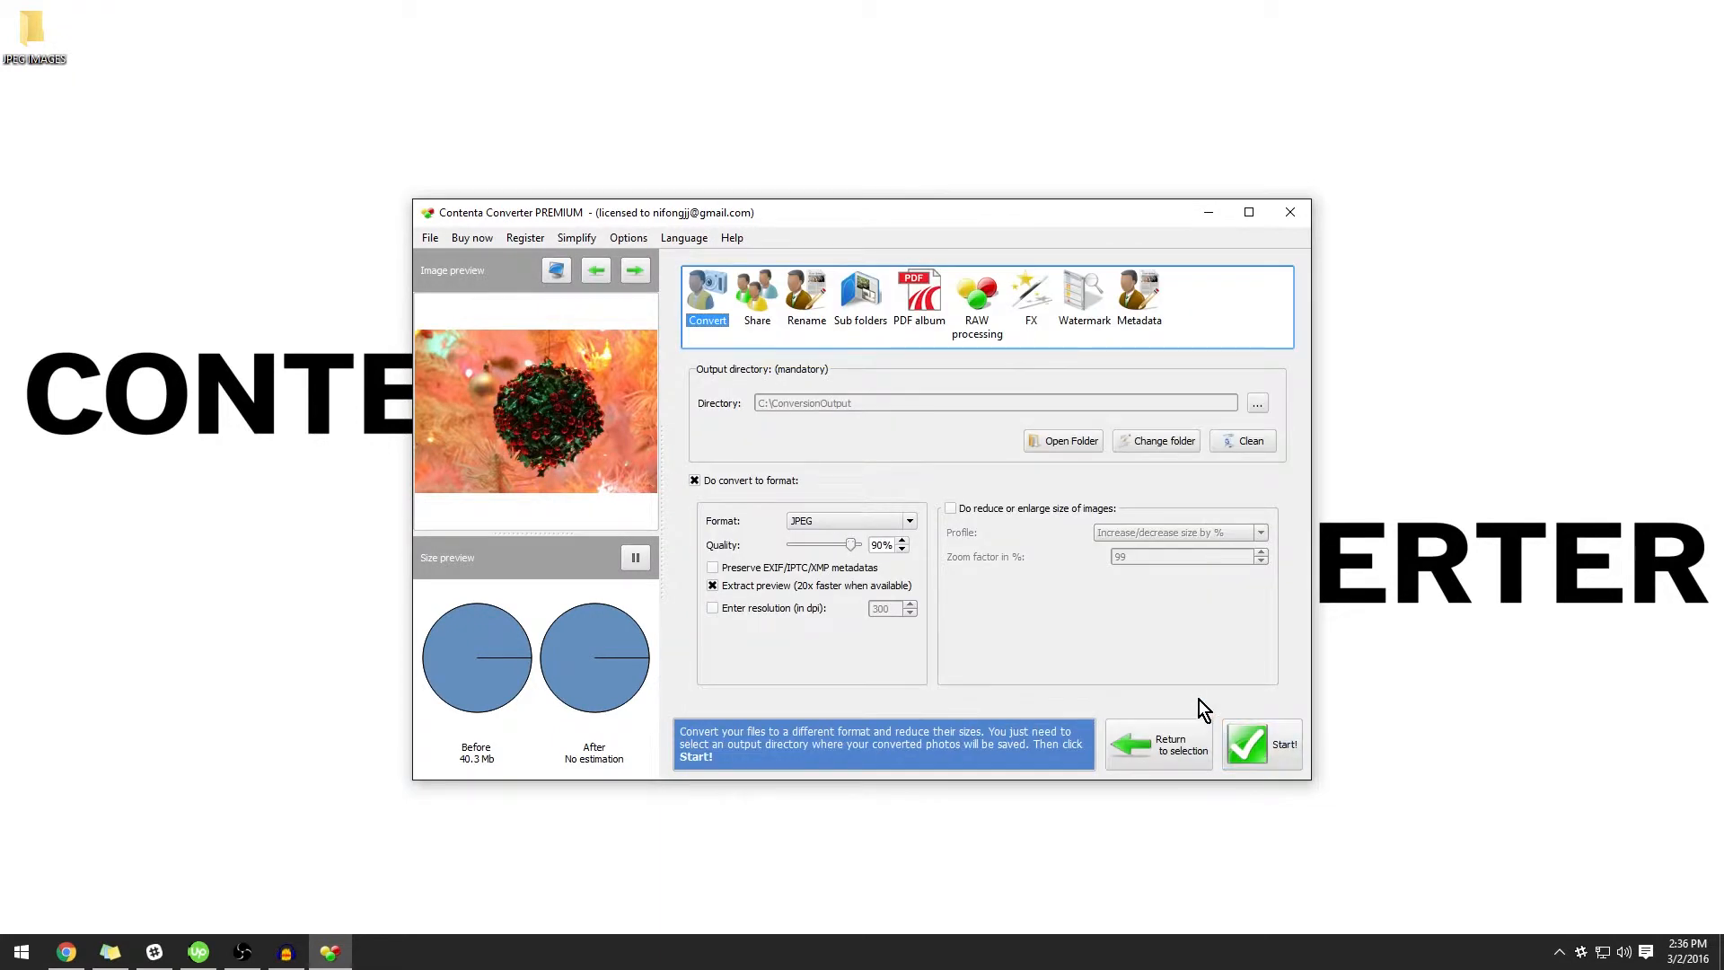
click(713, 586)
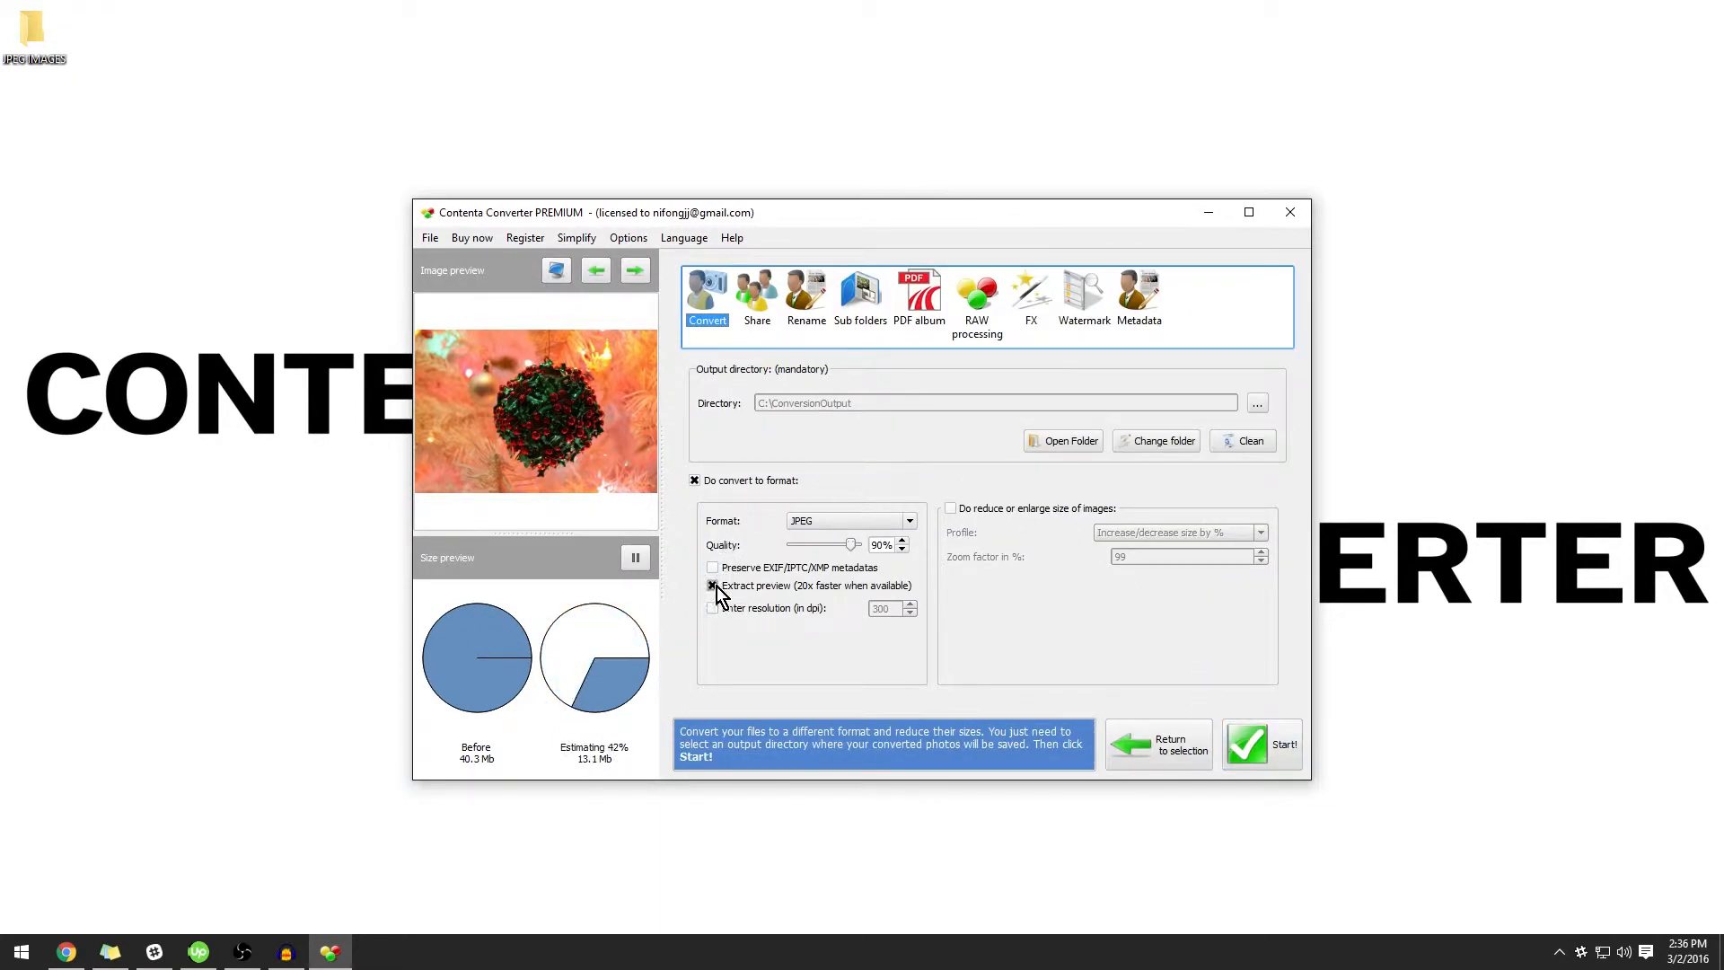
click(712, 585)
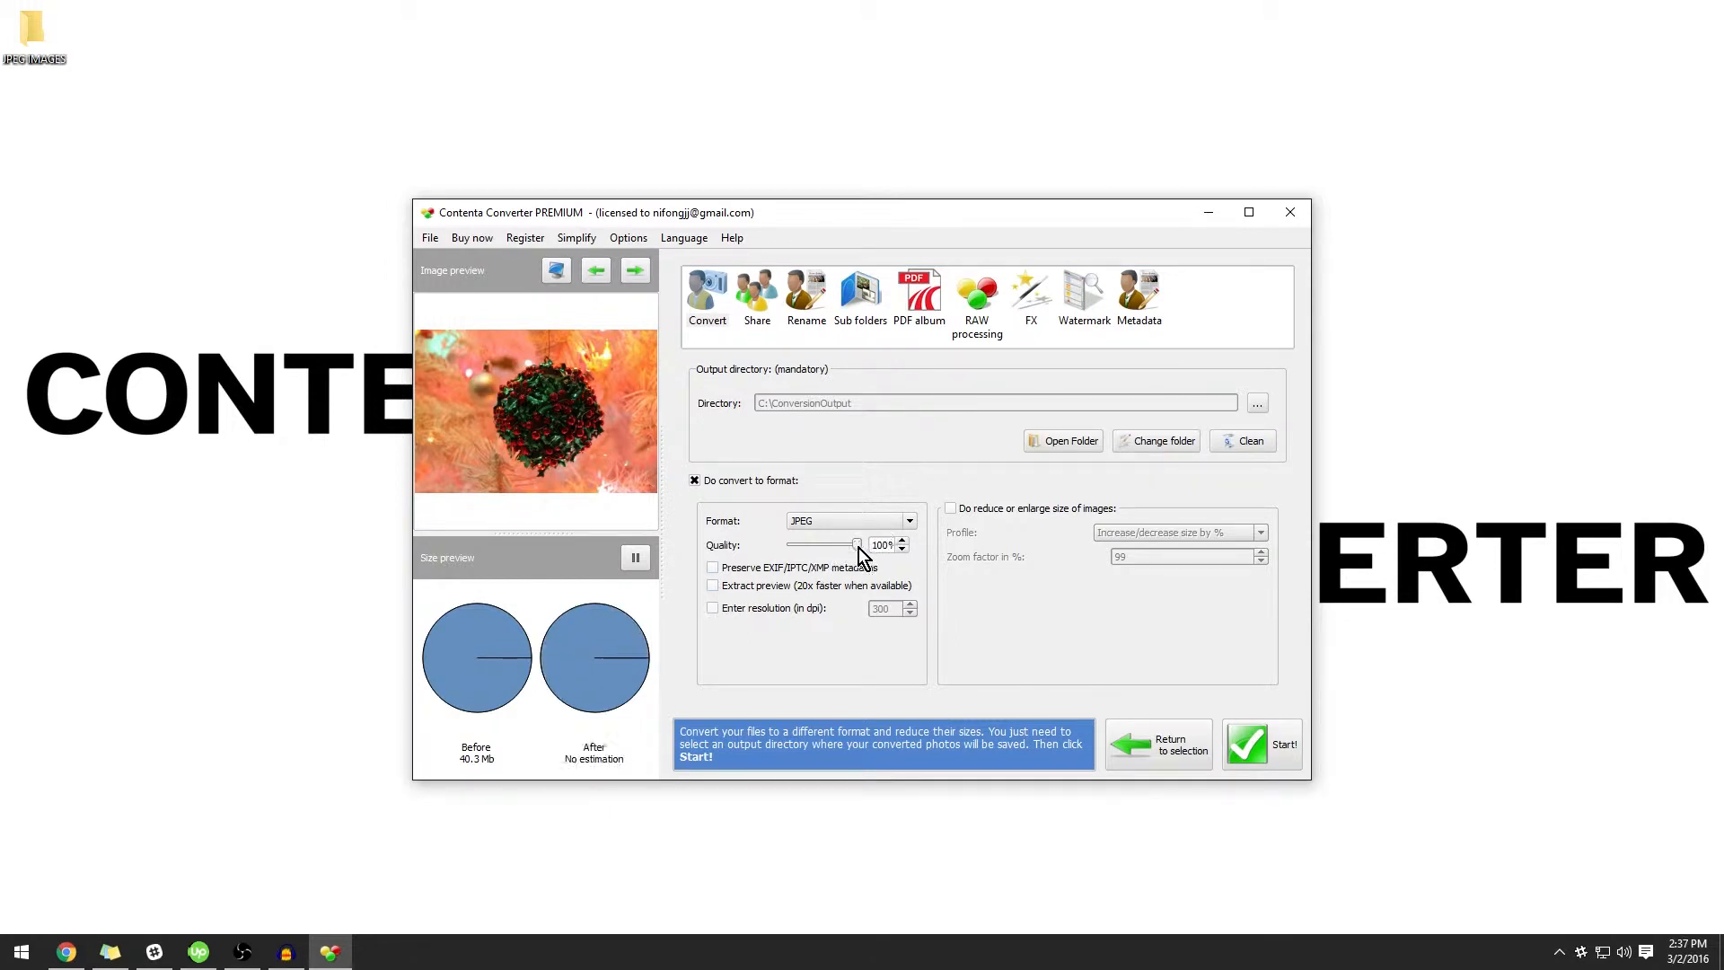
mouse_move(923, 586)
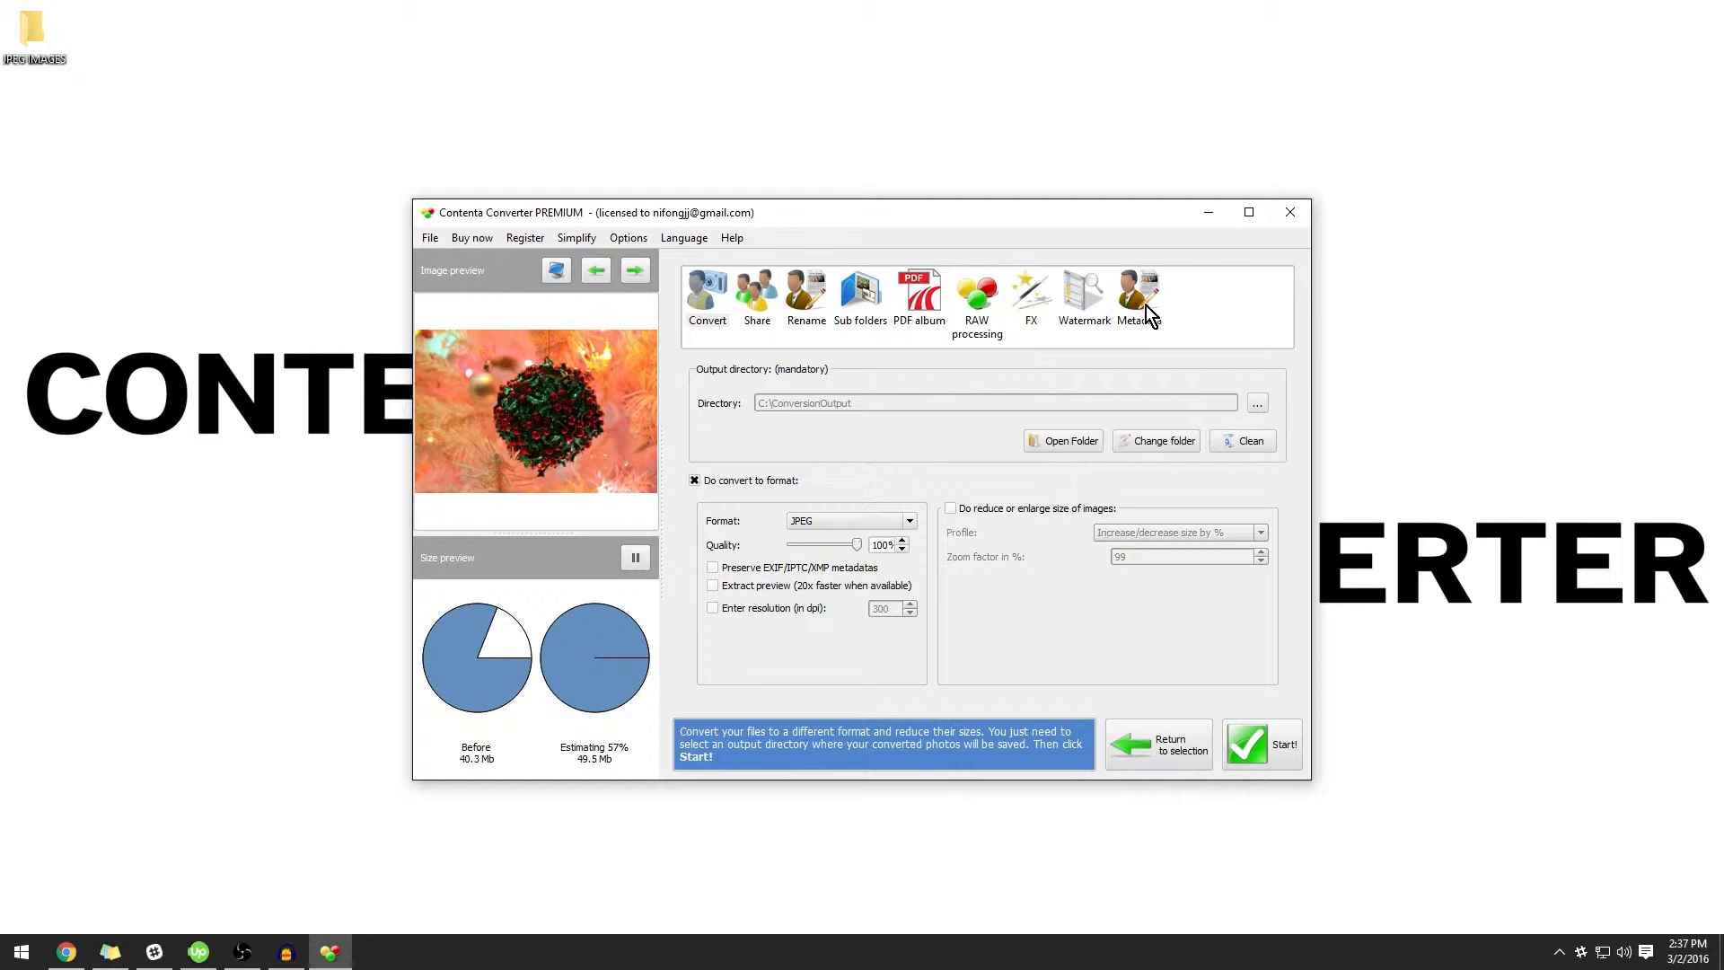
- Enter 'Contenta Converter Premium' in the metadata panel and review the fields below it
click(1139, 294)
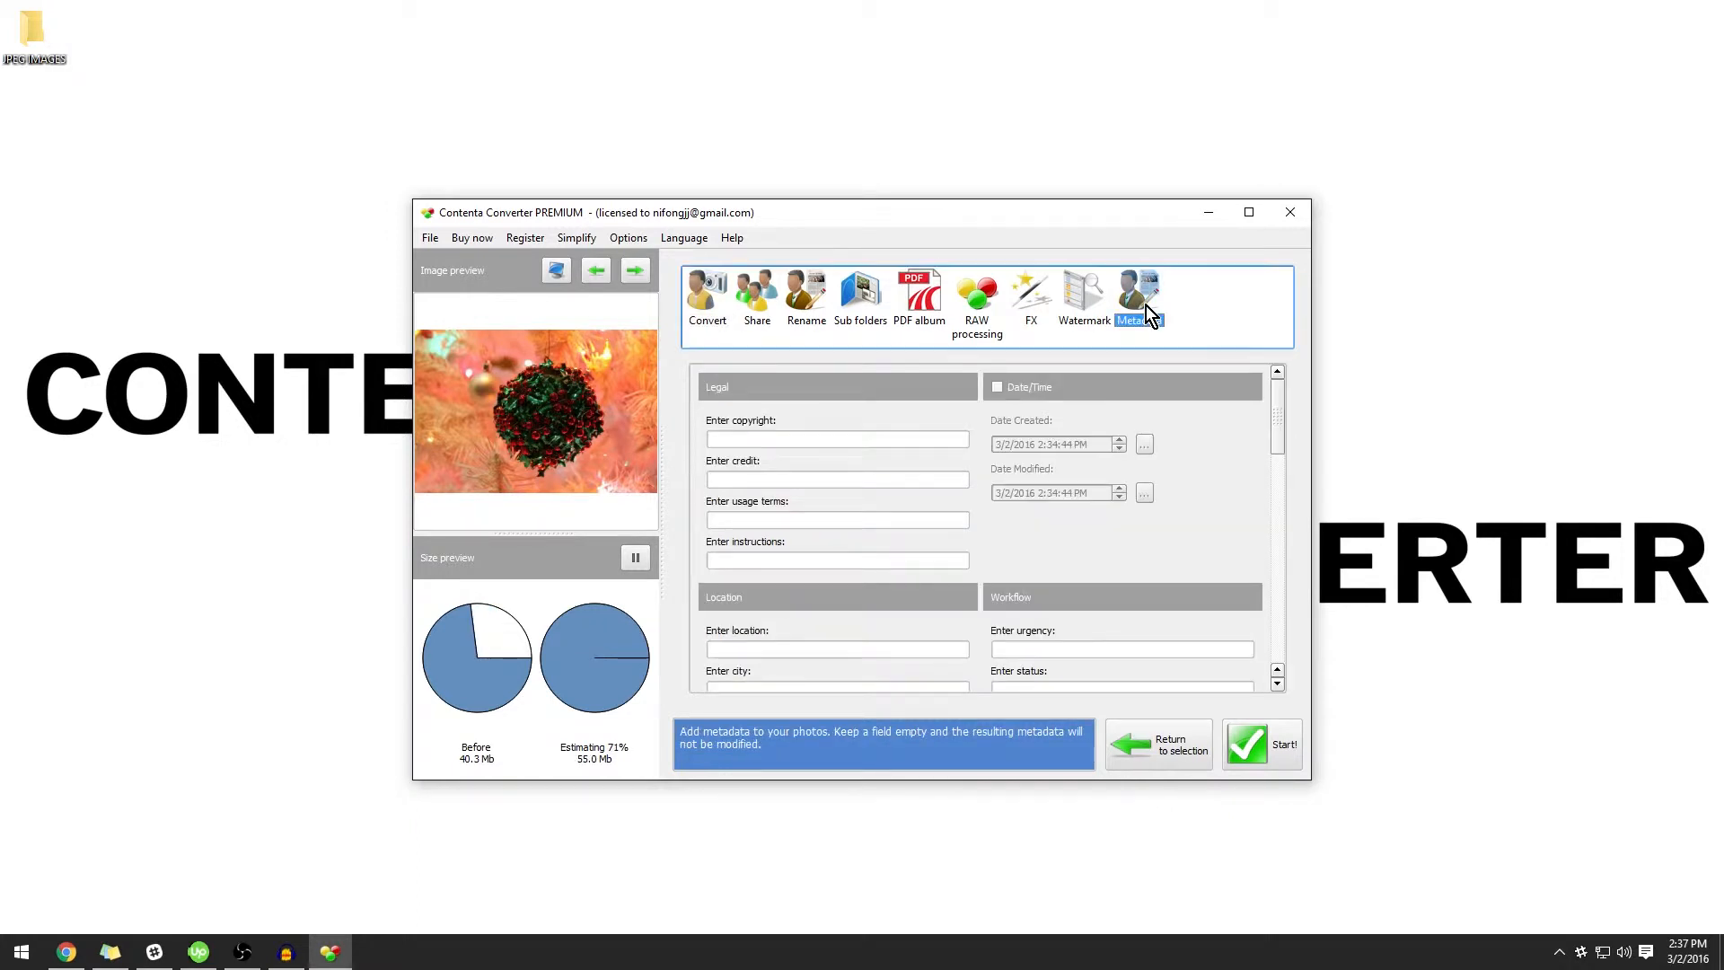
text(Contenta Converter Premium)
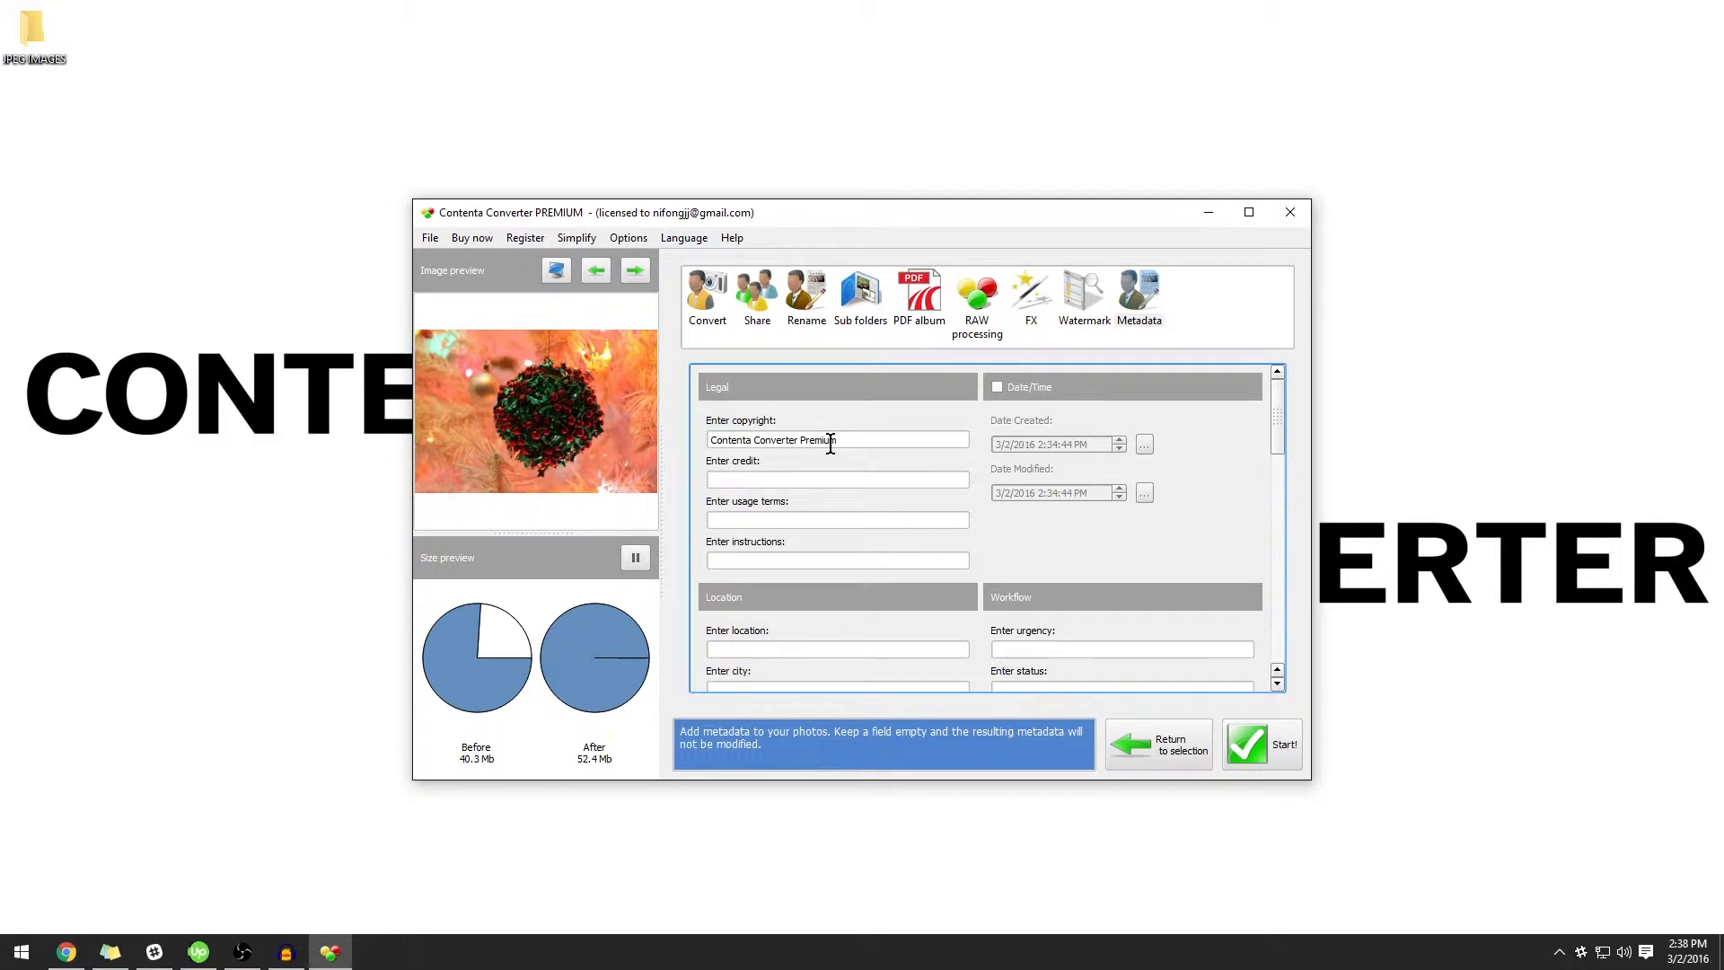
mouse_move(844, 429)
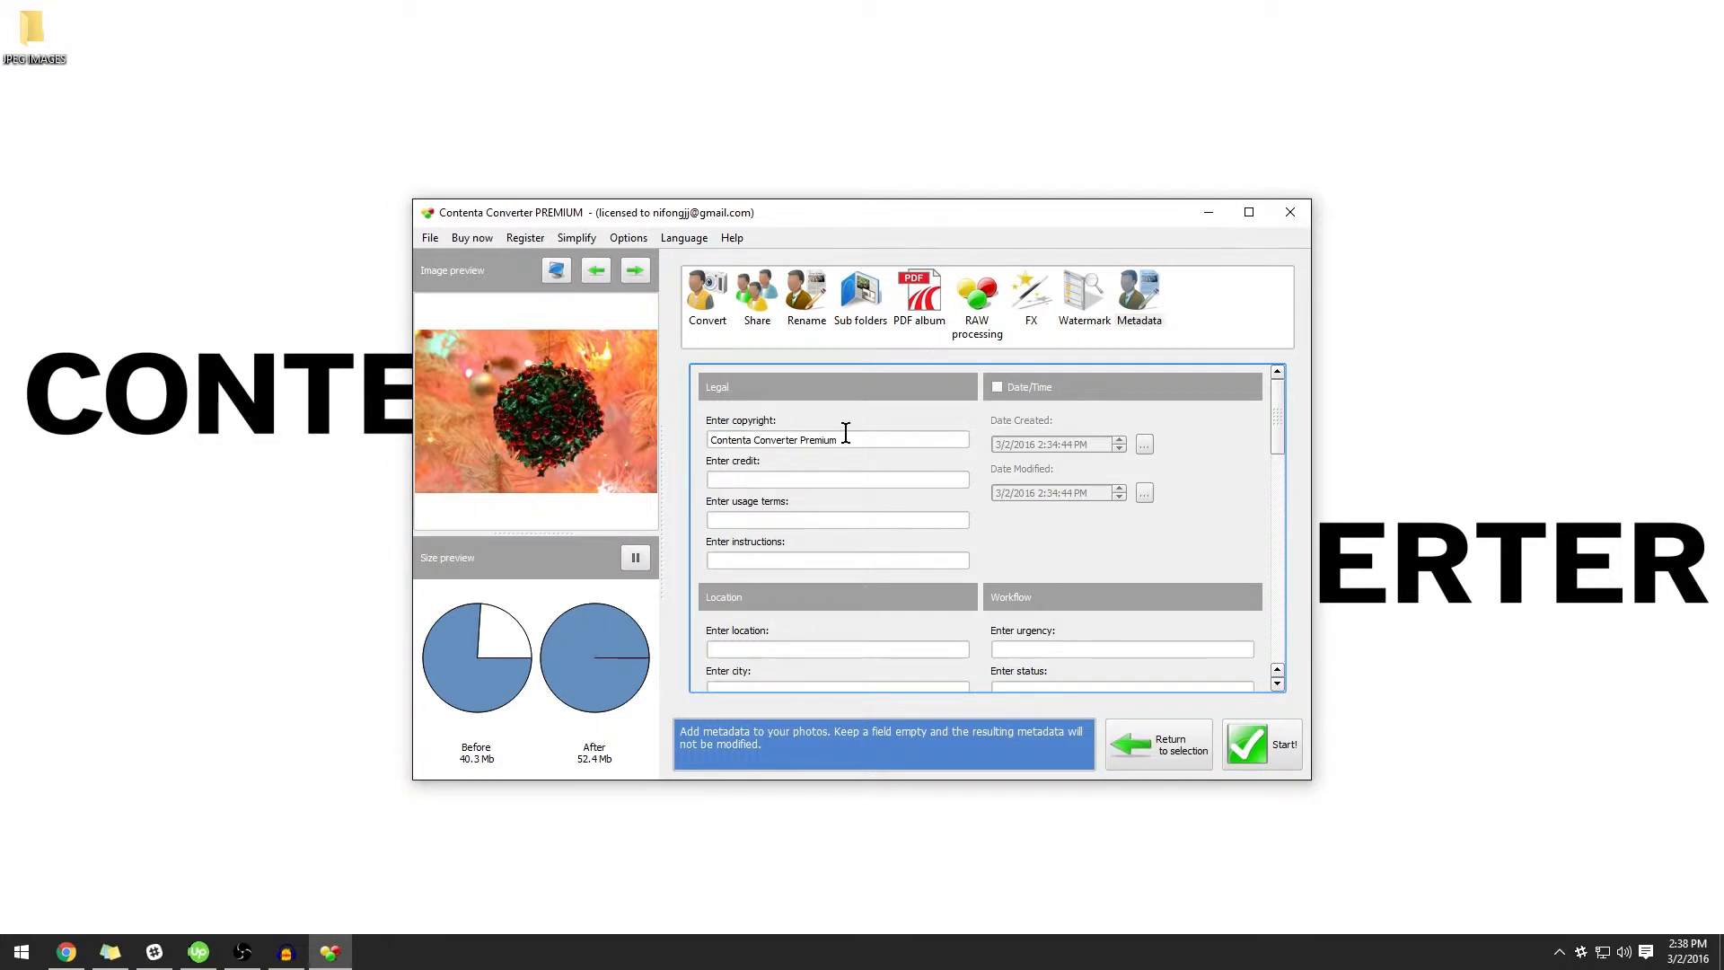
mouse_move(860, 481)
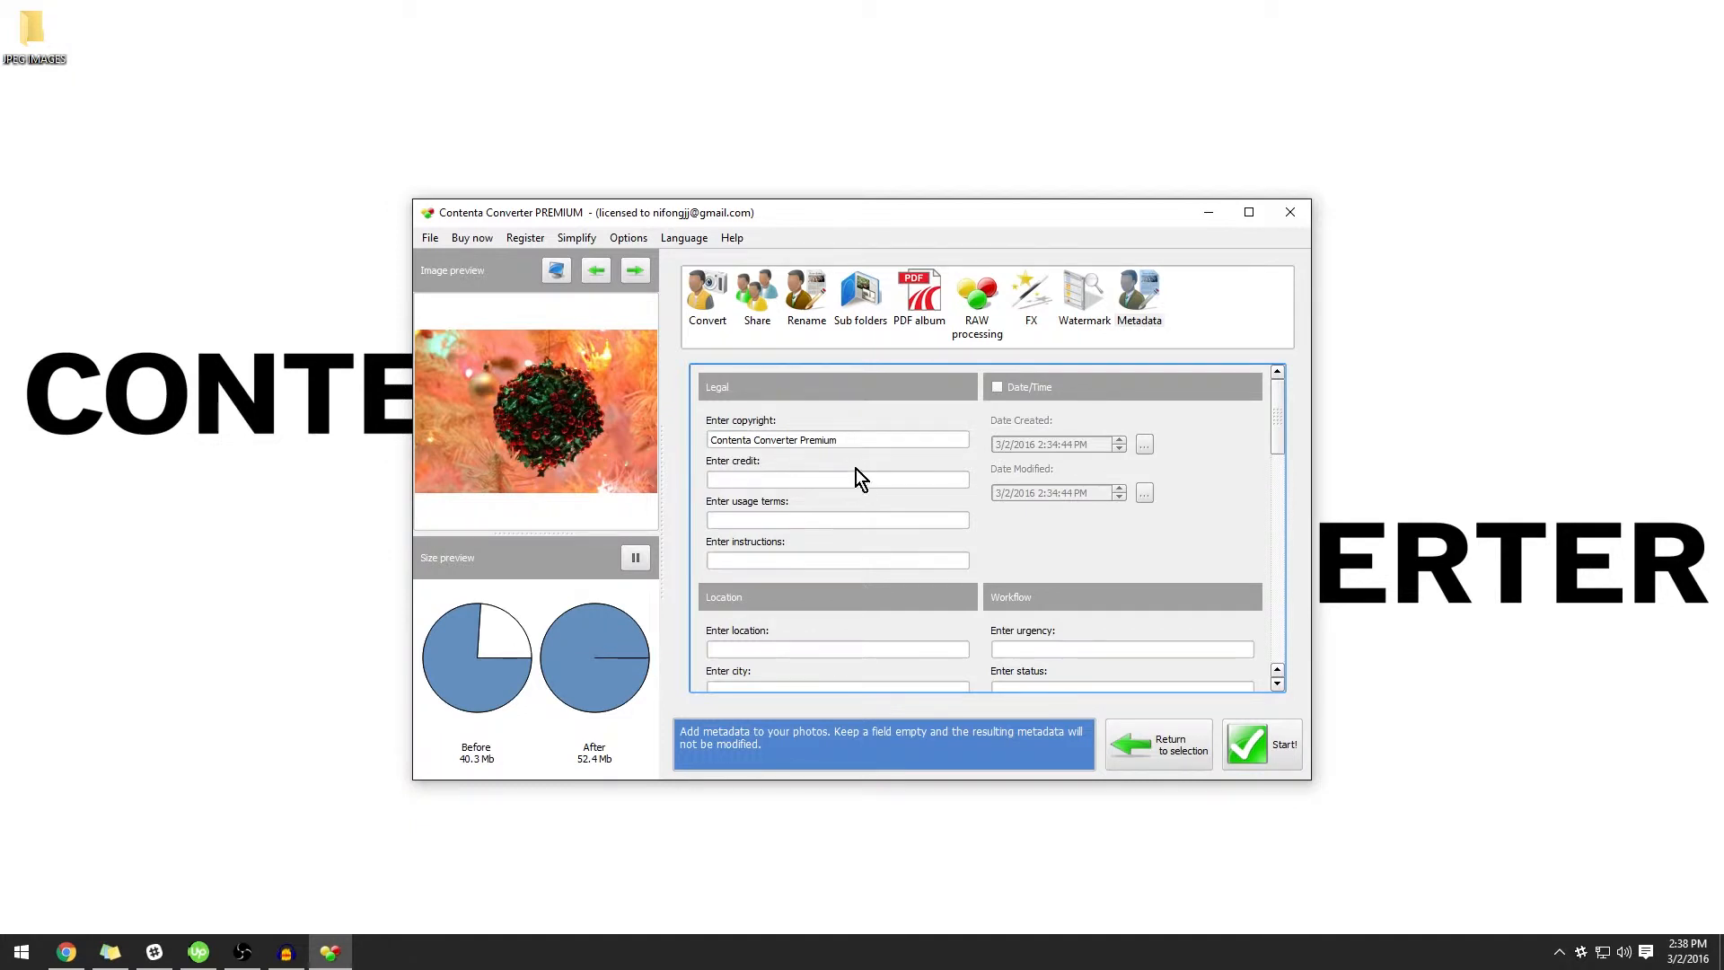
scroll(down, 3)
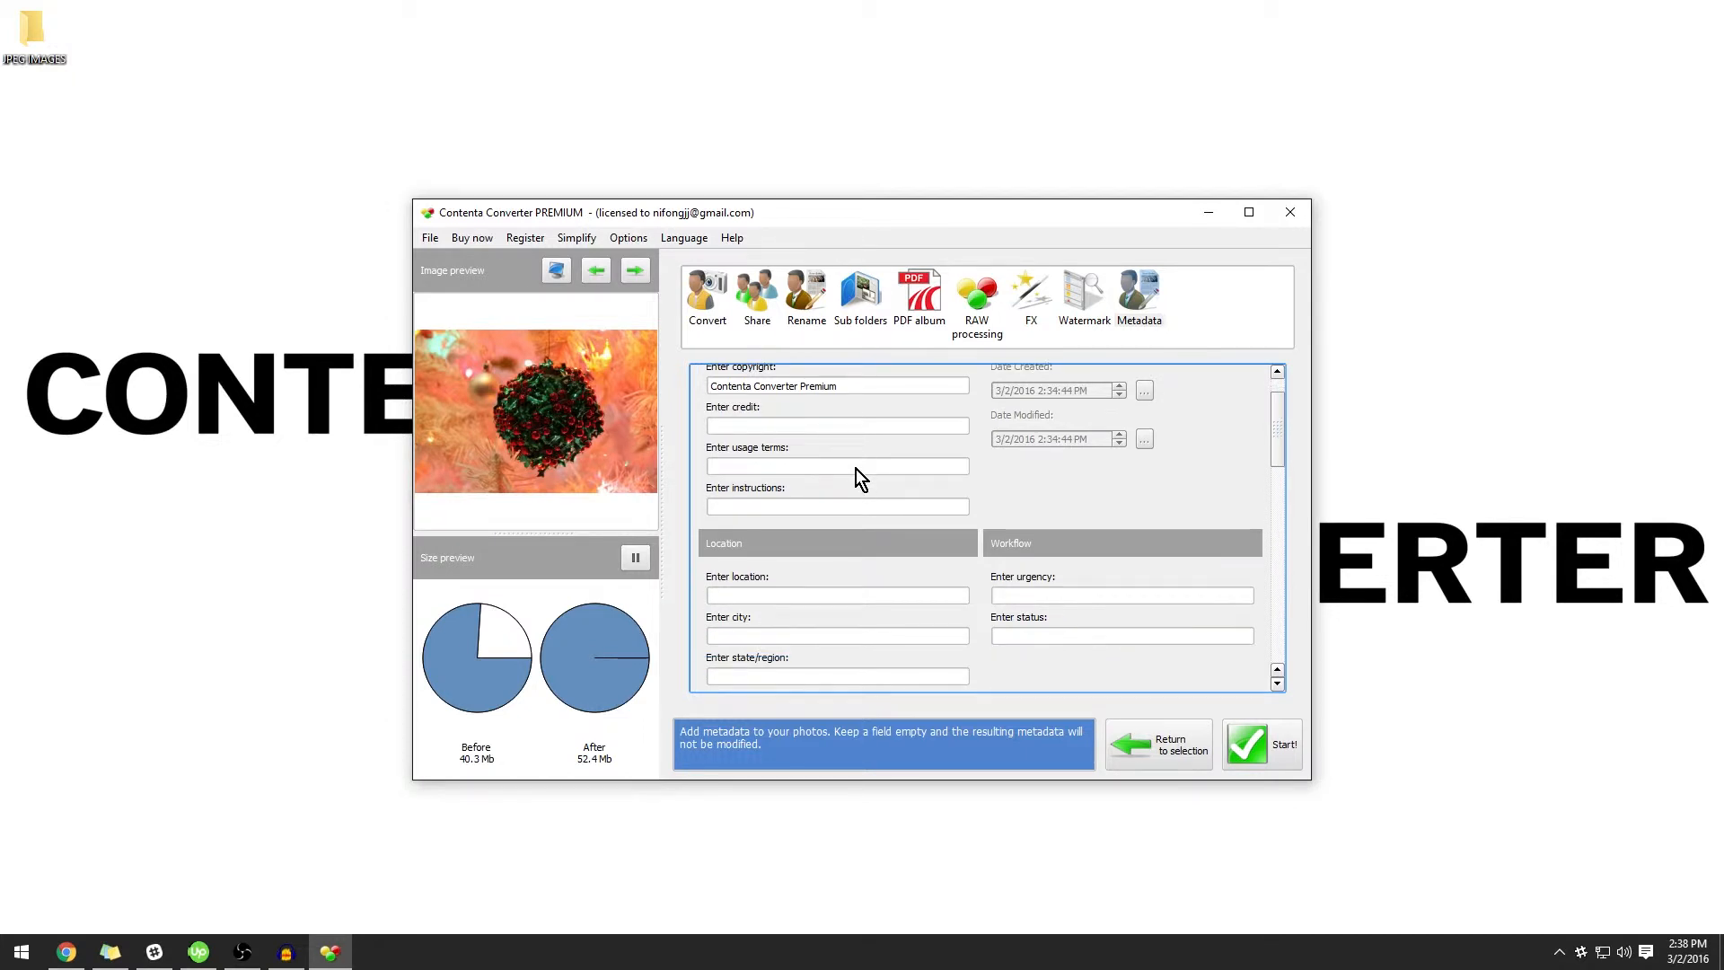
scroll(up, 3)
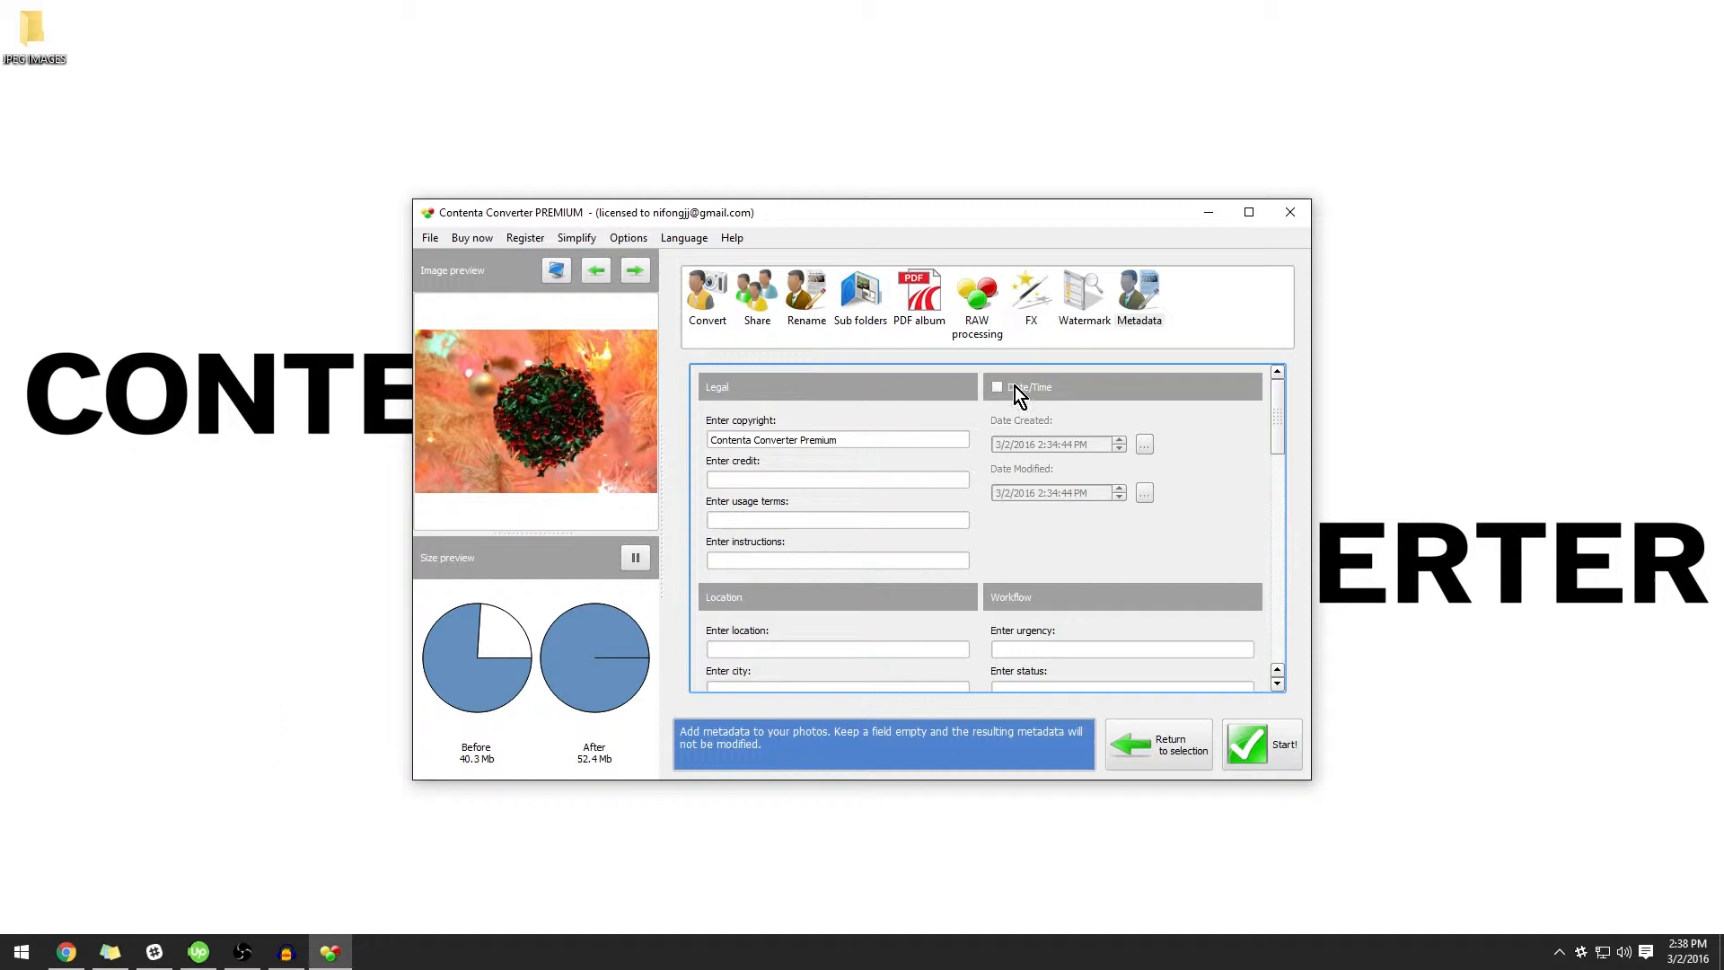
scroll(down, 3)
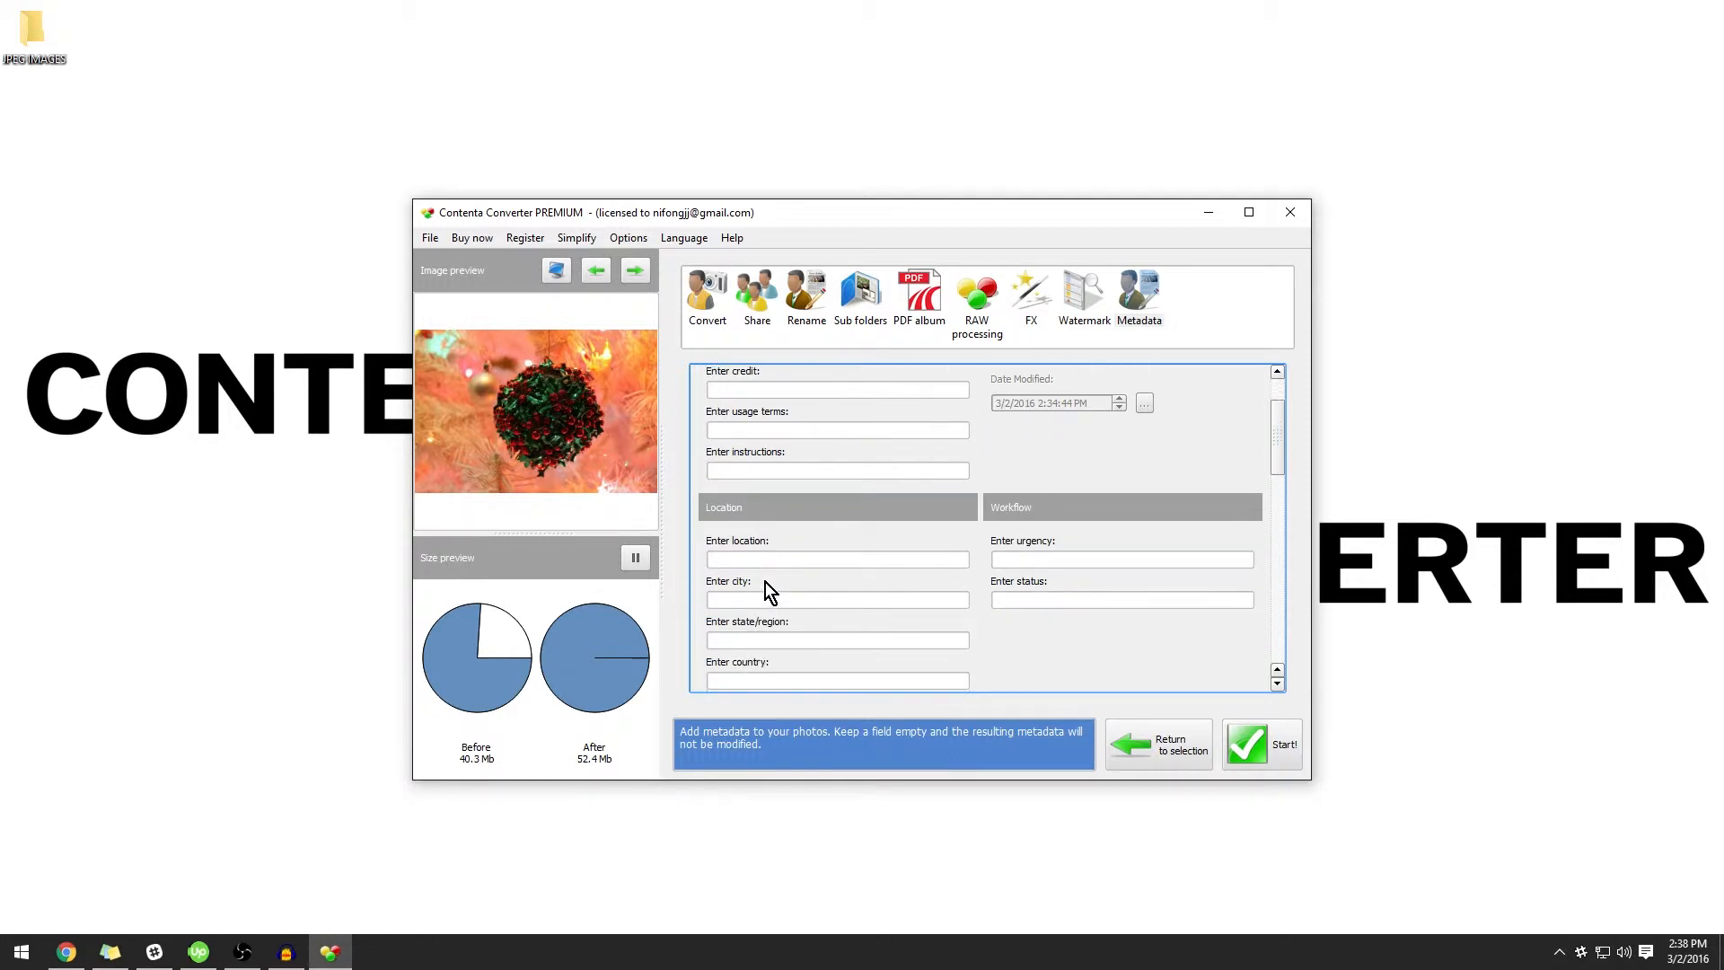
mouse_move(1025, 512)
text(Urgent)
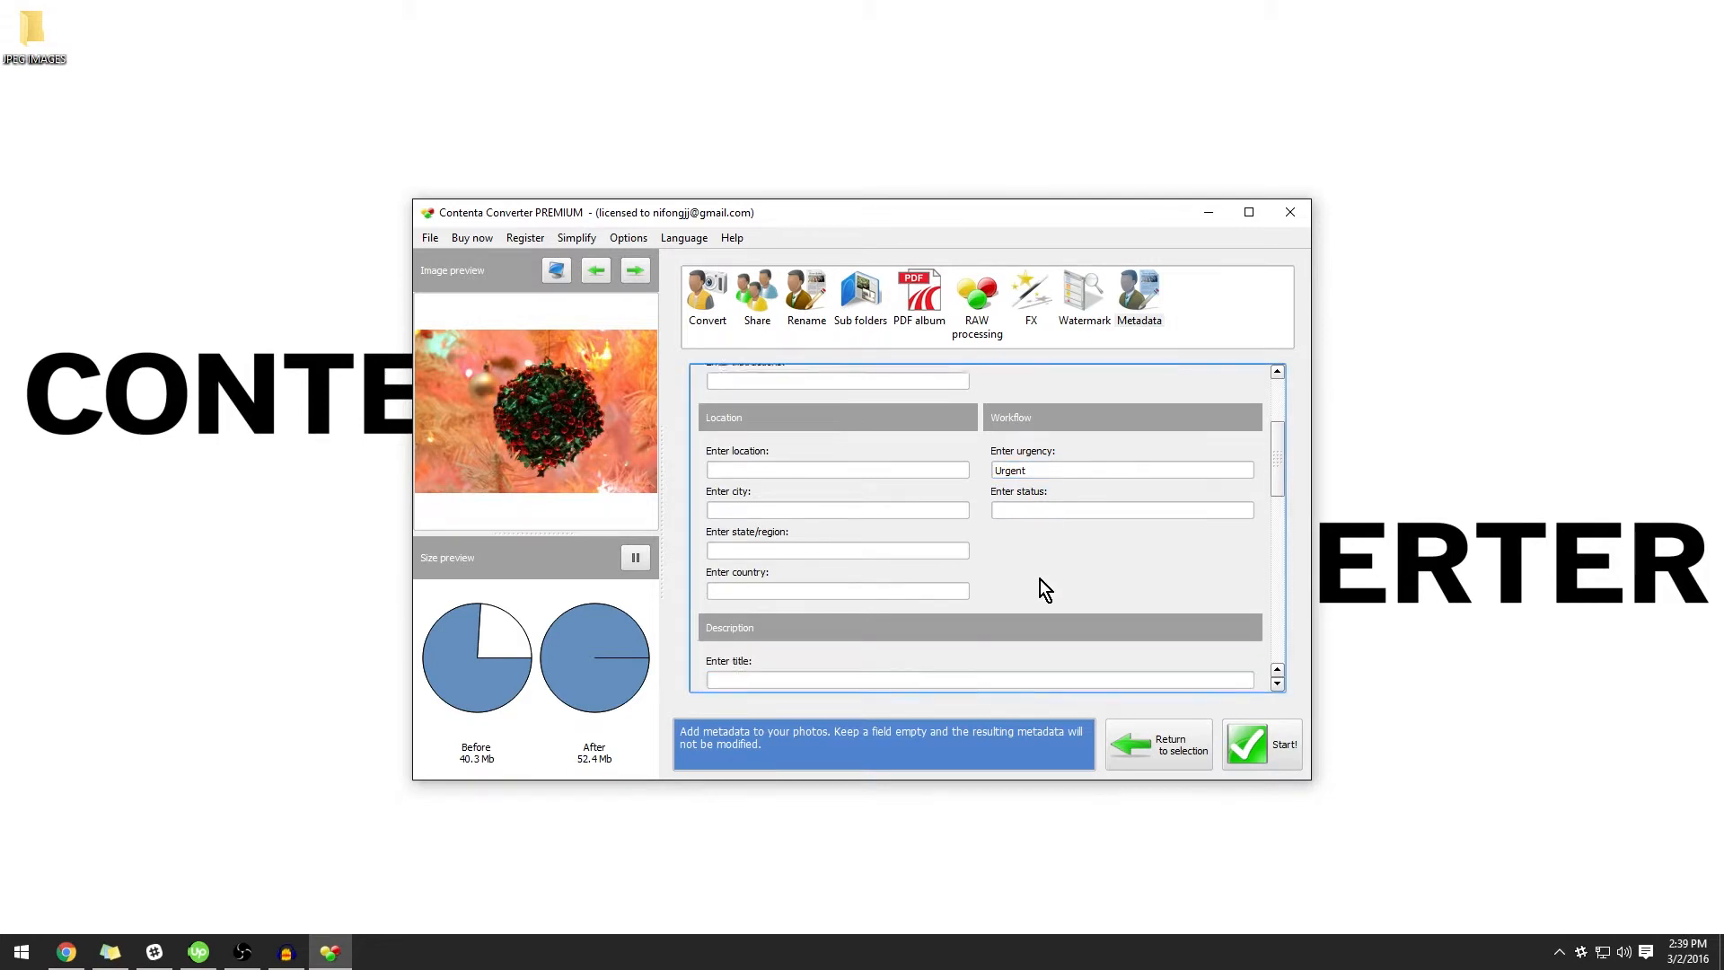
- Title the photos 'JPEG IMAGES' with rating 5 and move down to the description section
scroll(down, 3)
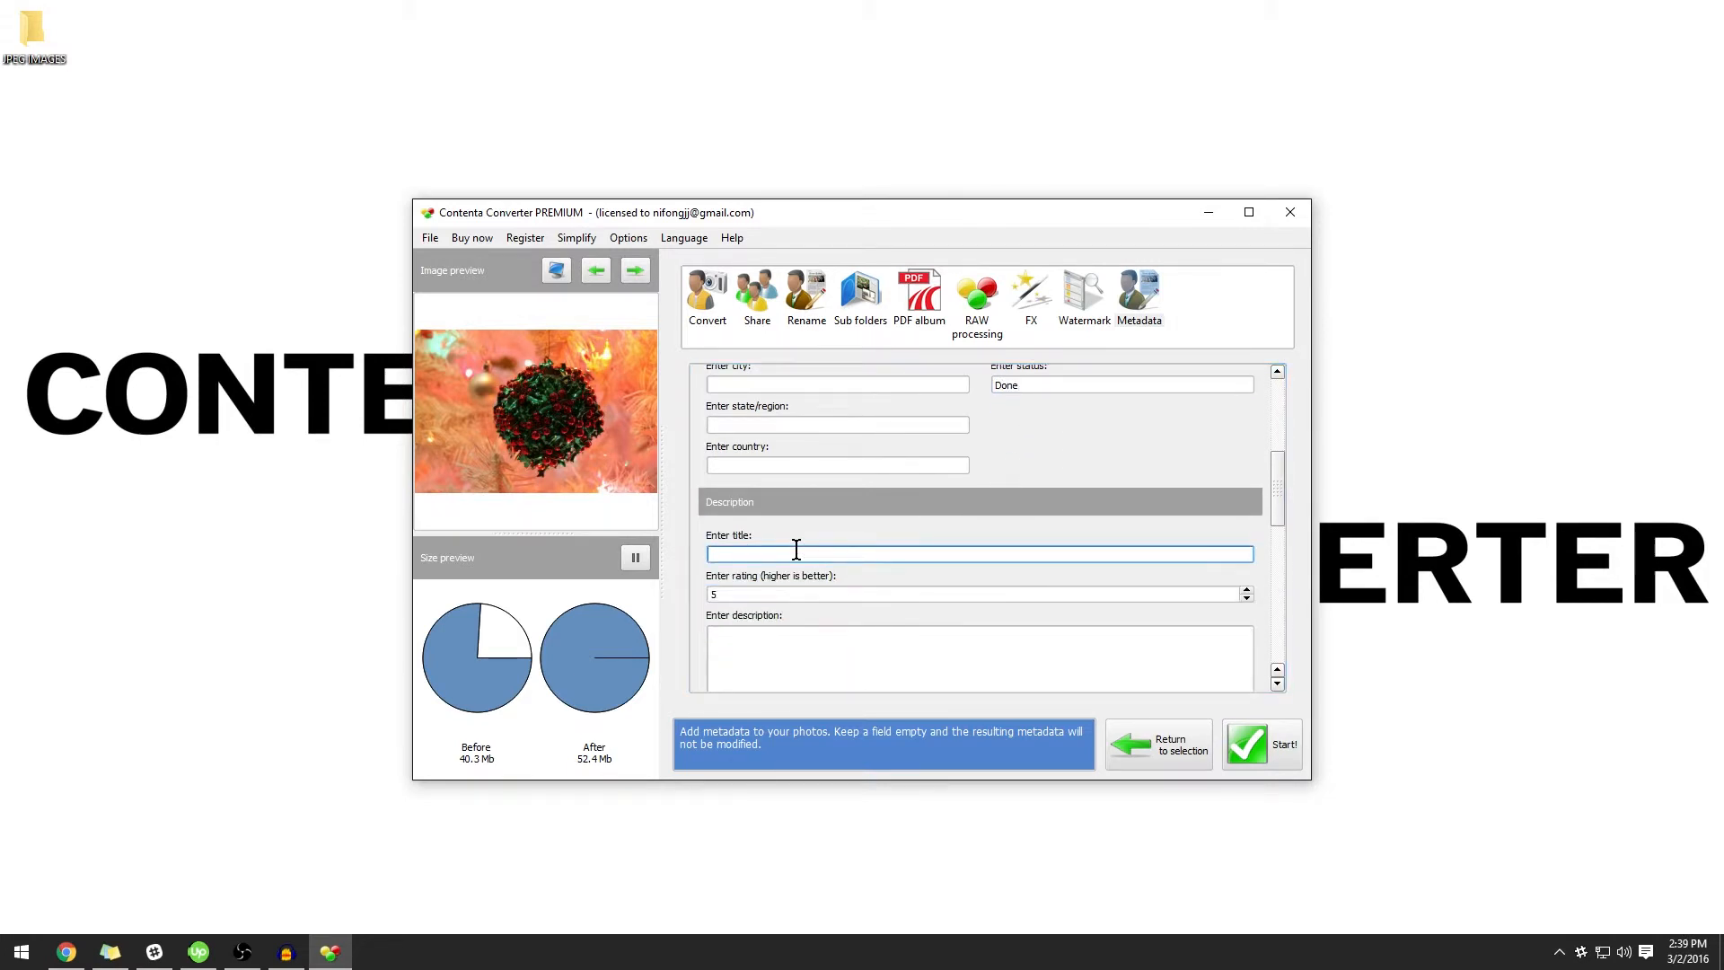
text(JPEG IMAGES)
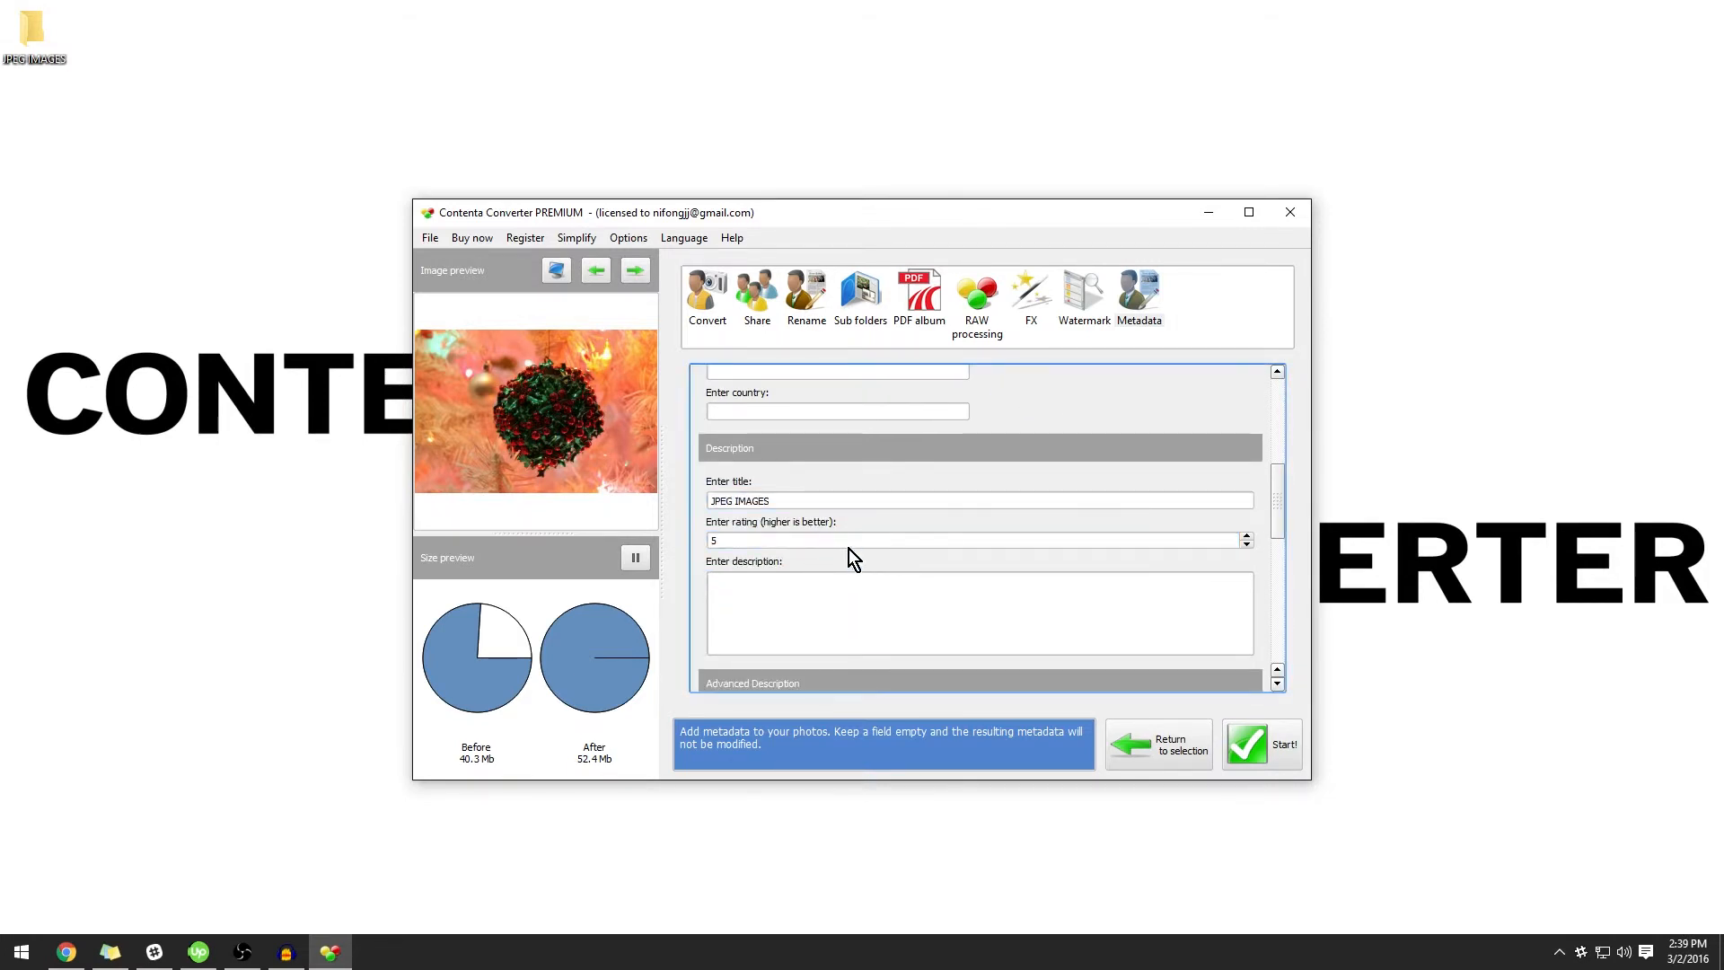
triple_click(977, 538)
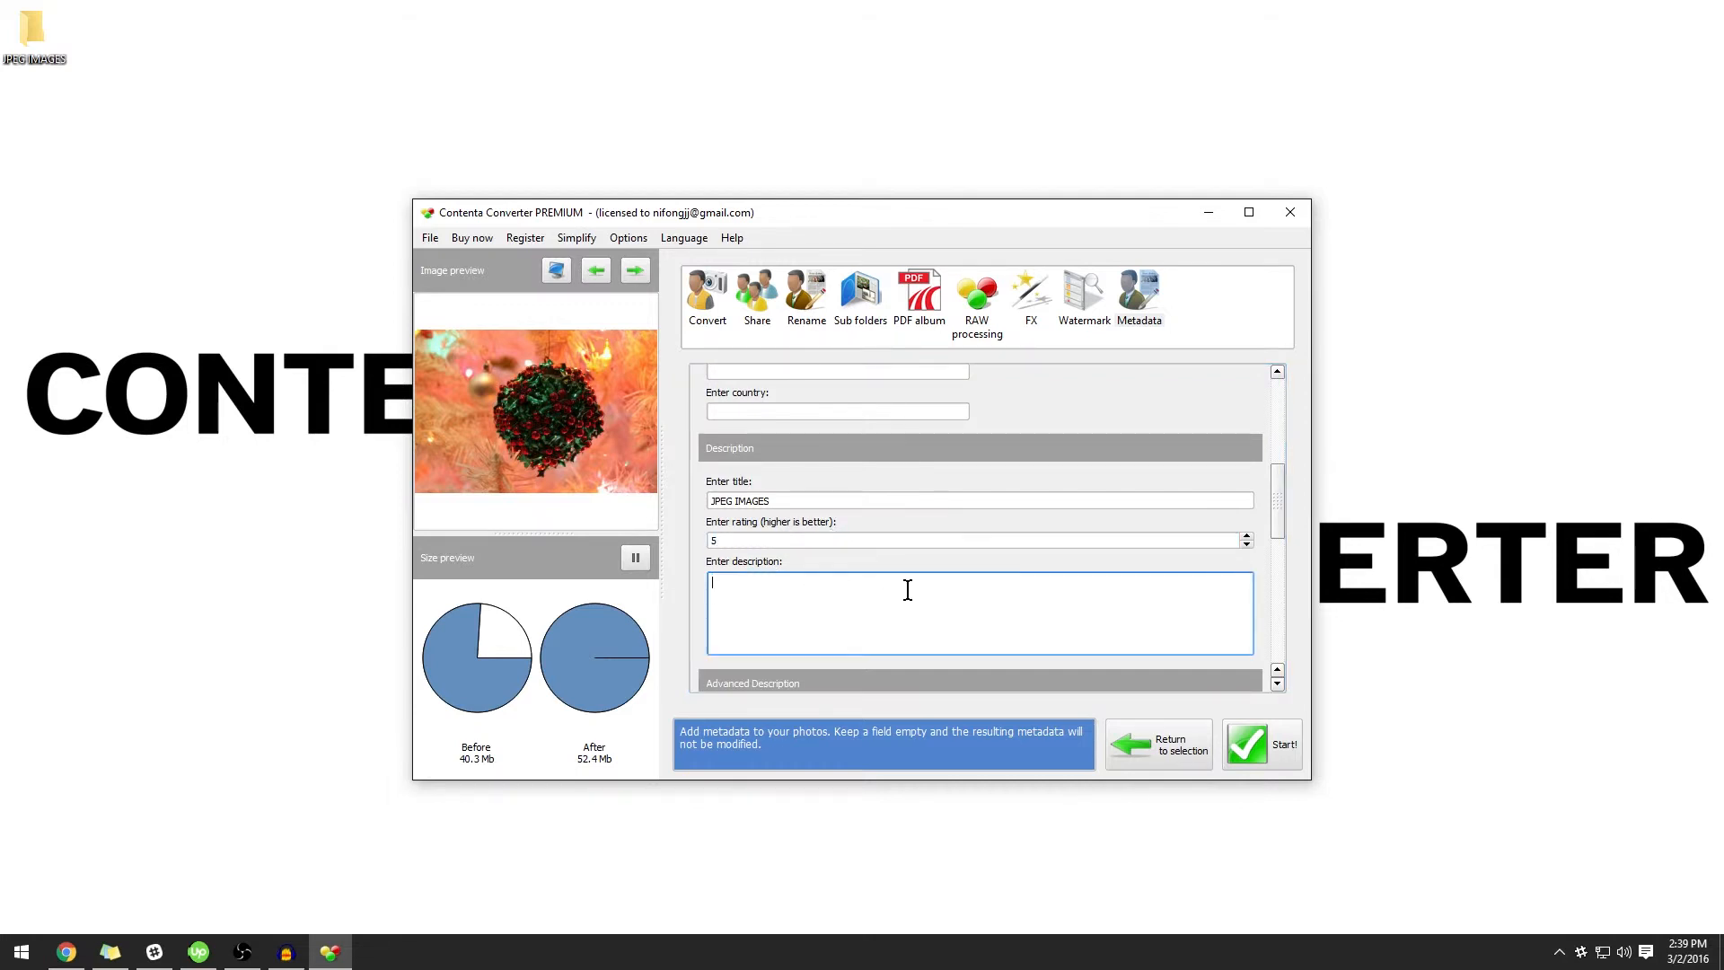
scroll(down, 3)
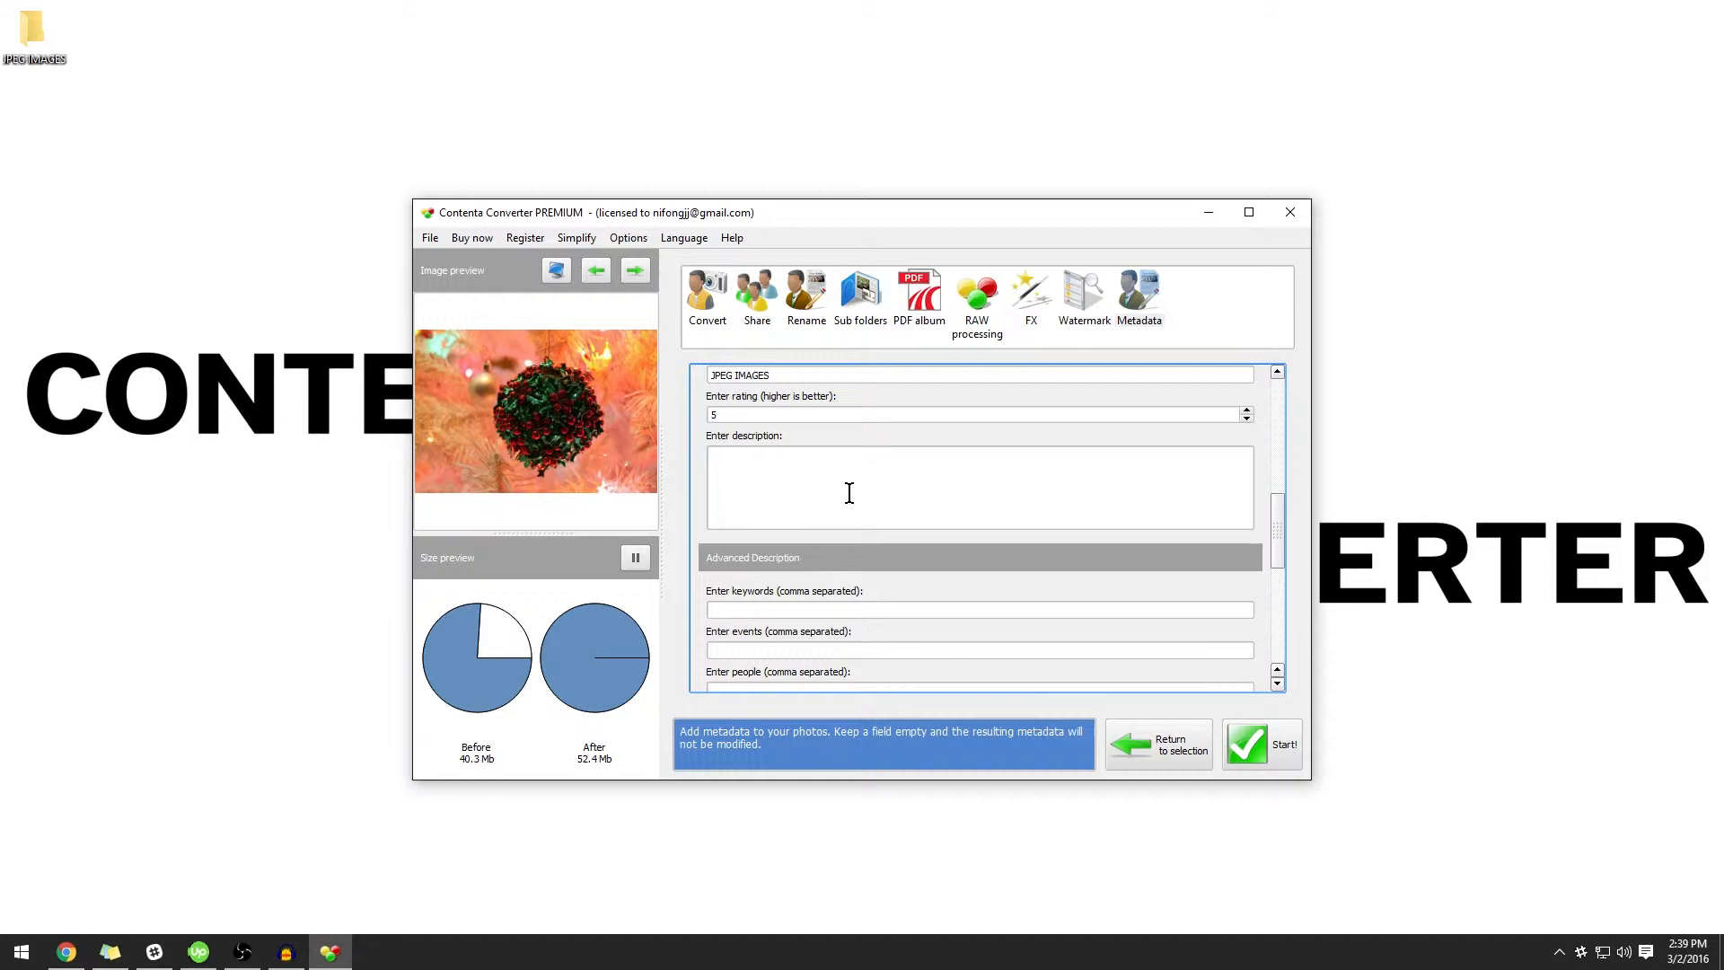
scroll(down, 3)
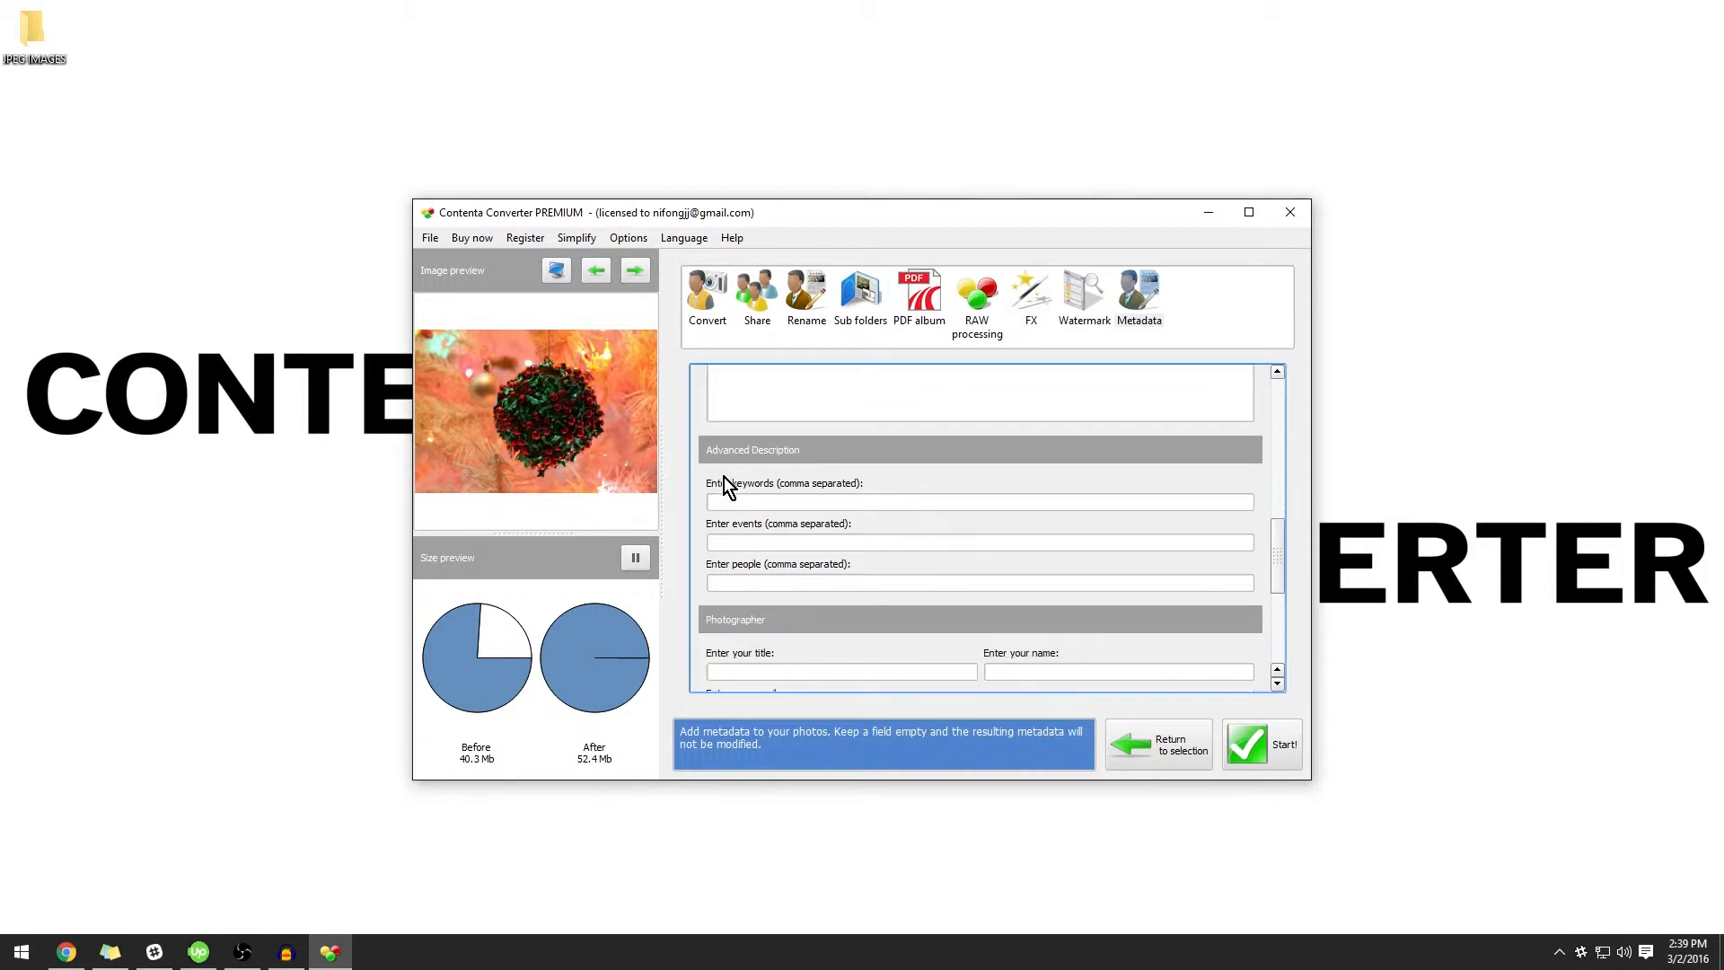
- Enter the keywords Contenta, Youtube and review the Photographer fields
click(976, 501)
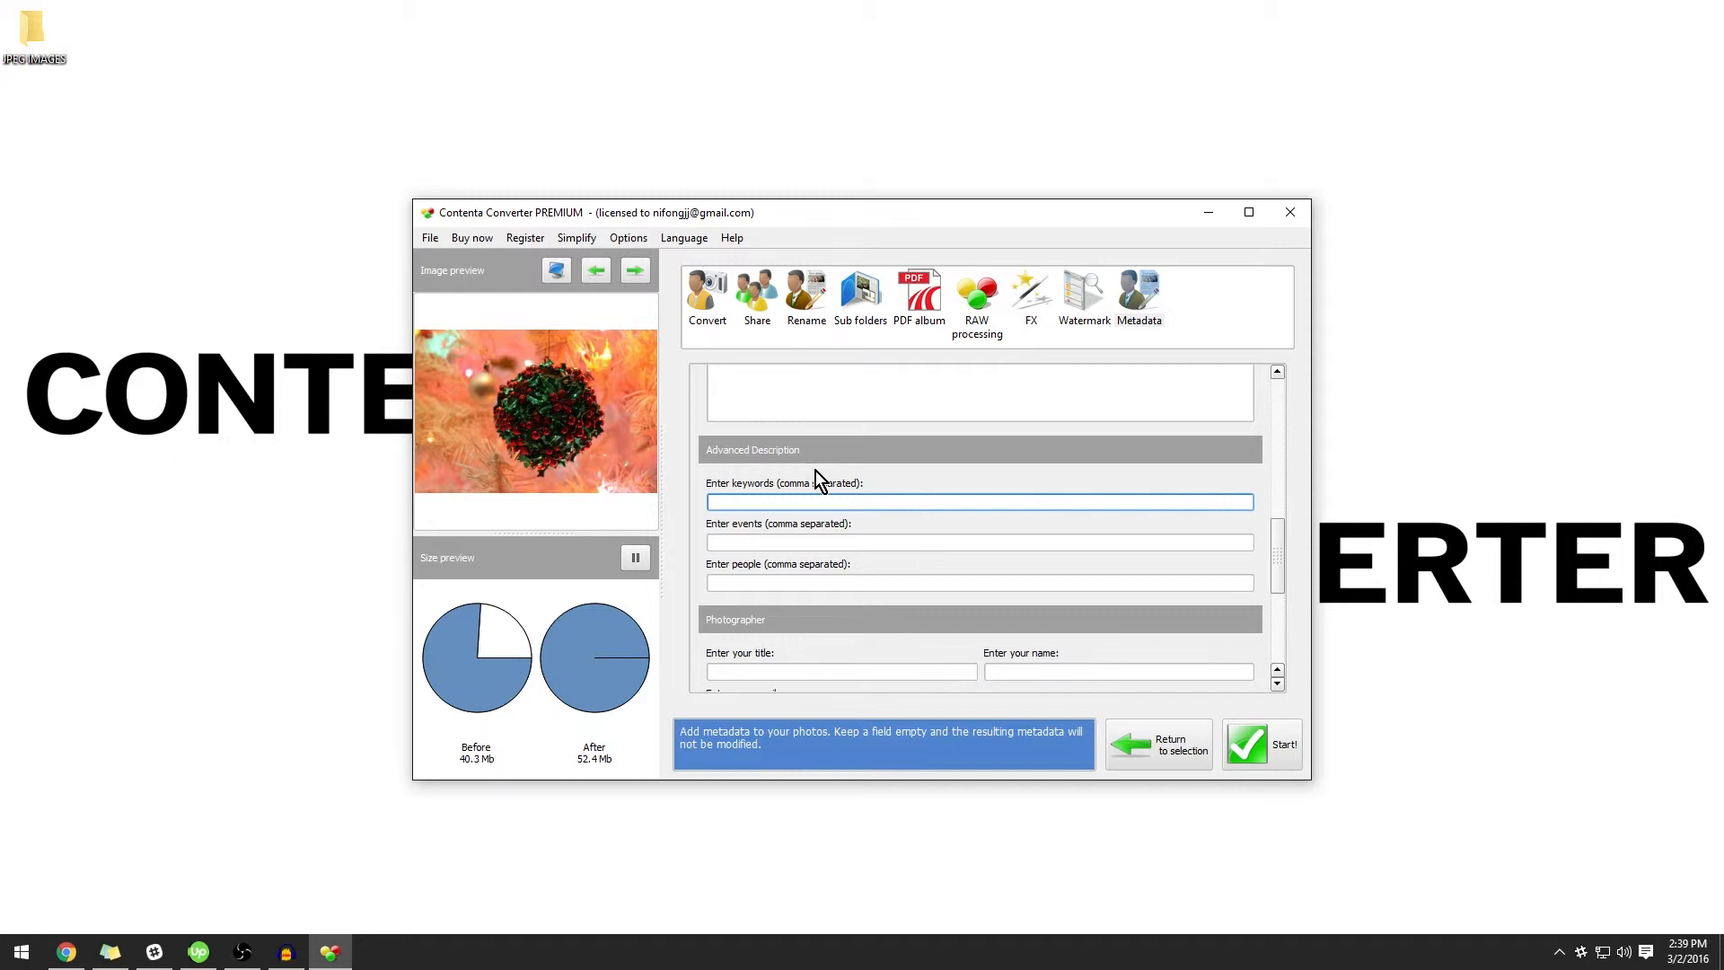
text(CO)
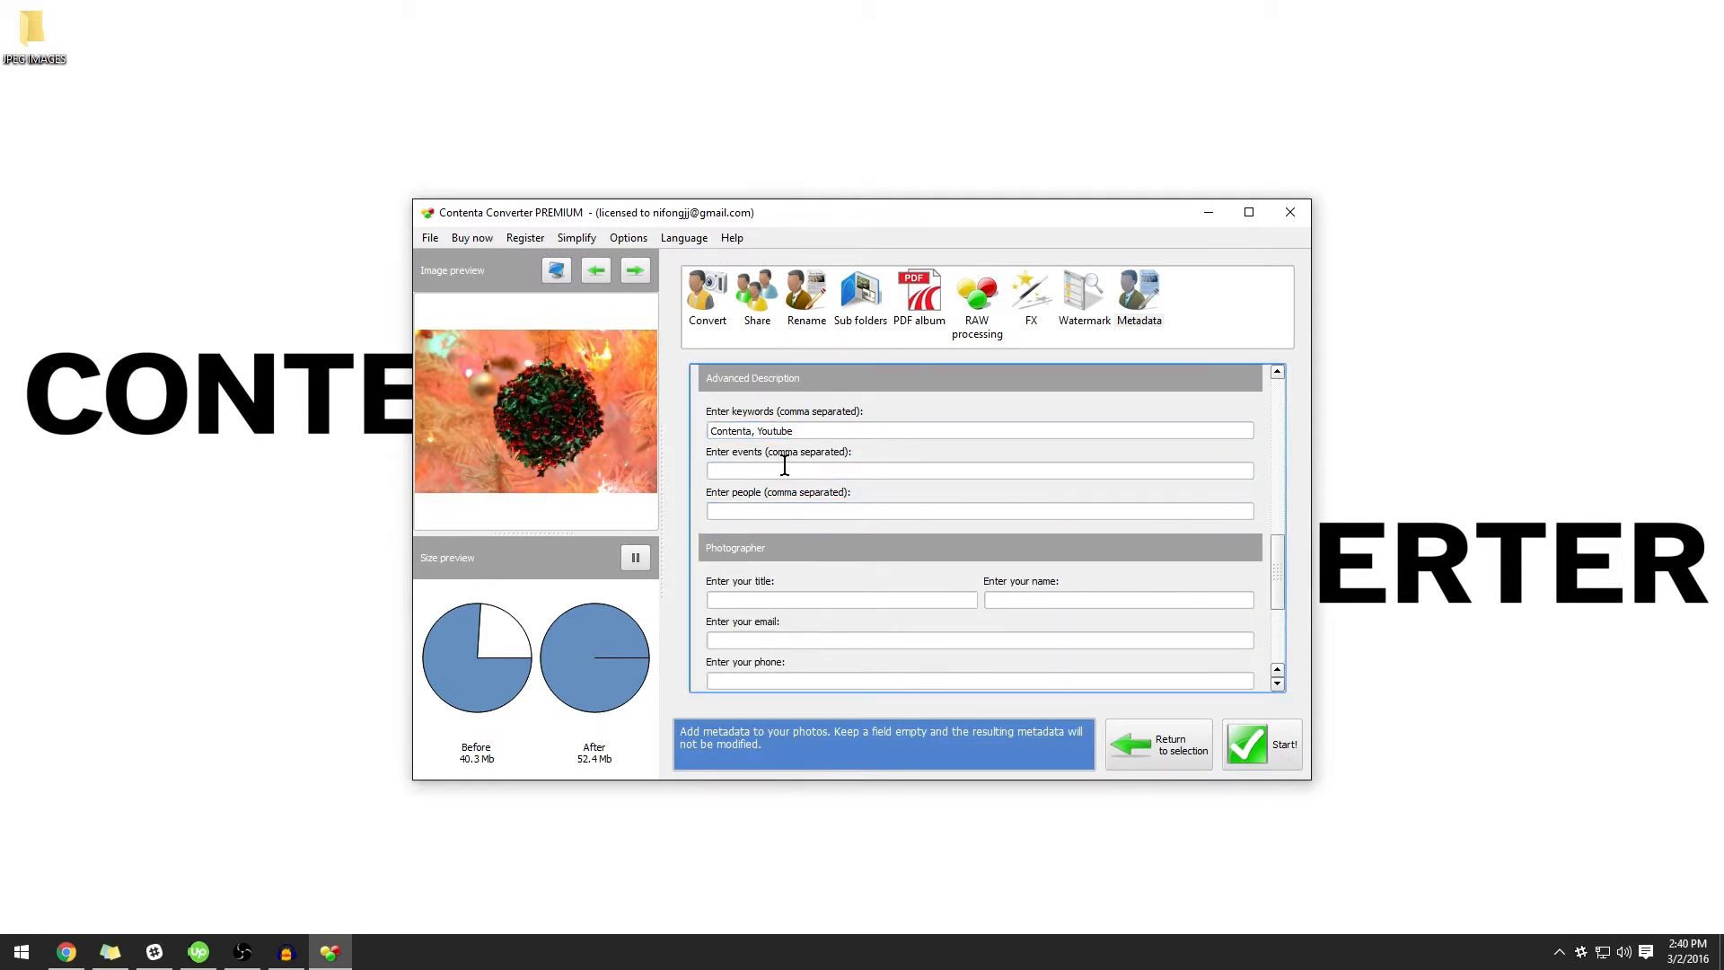
mouse_move(761, 503)
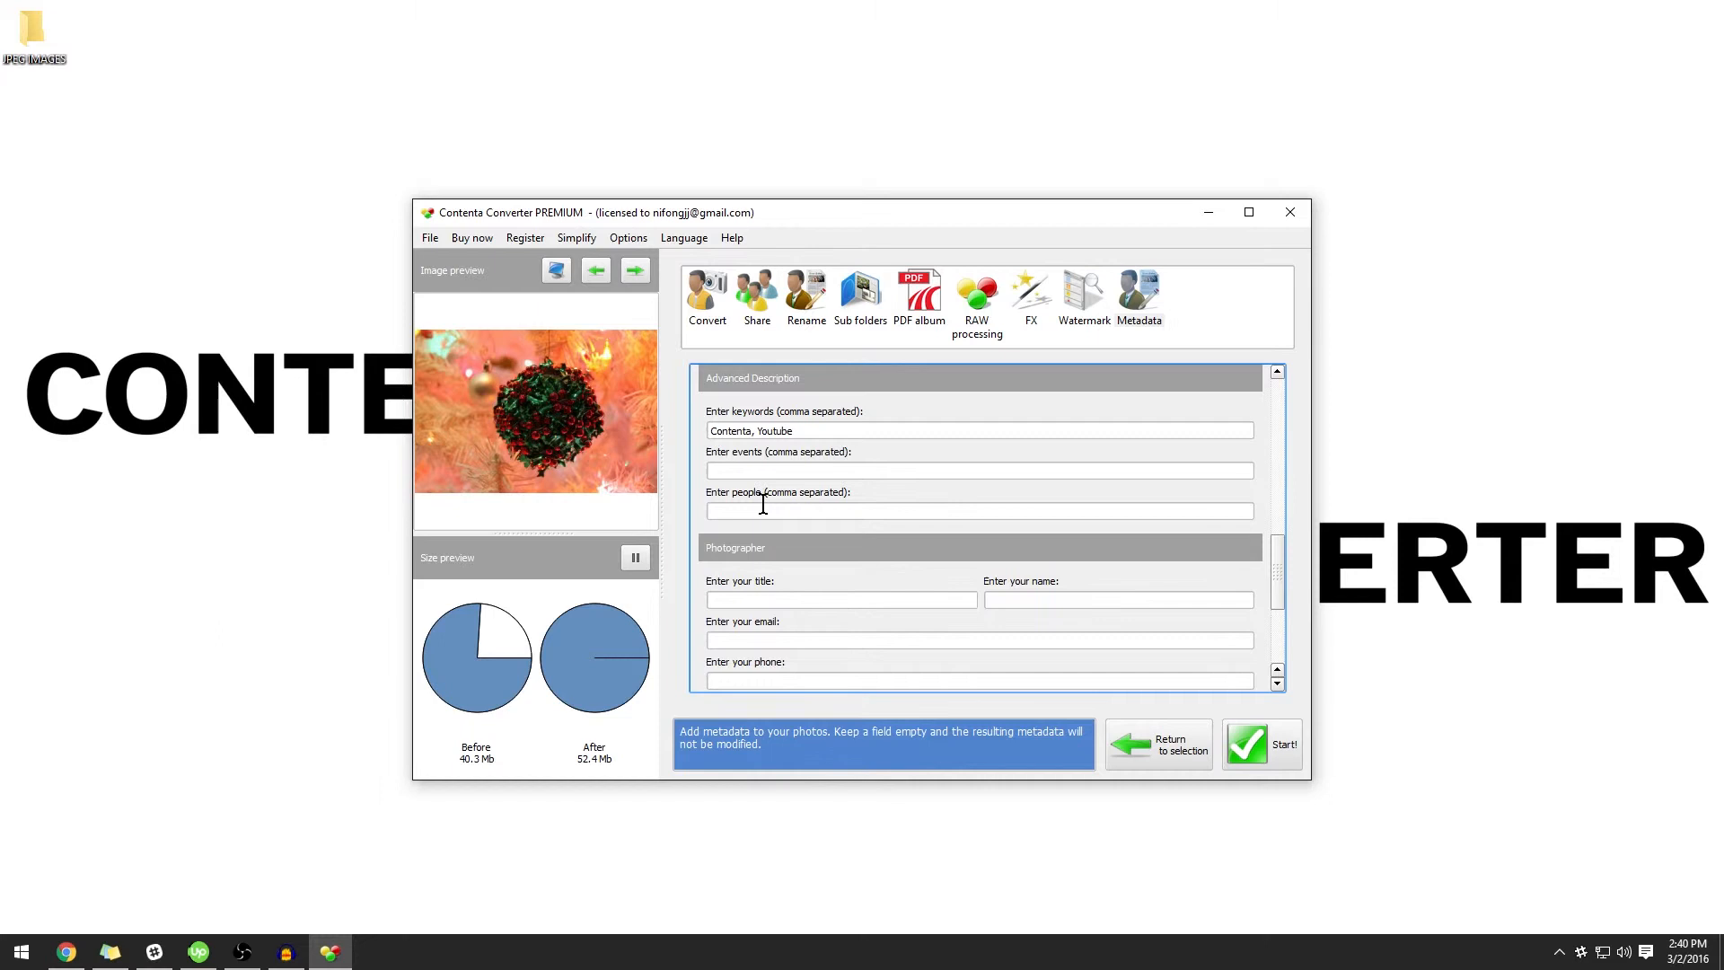
scroll(down, 3)
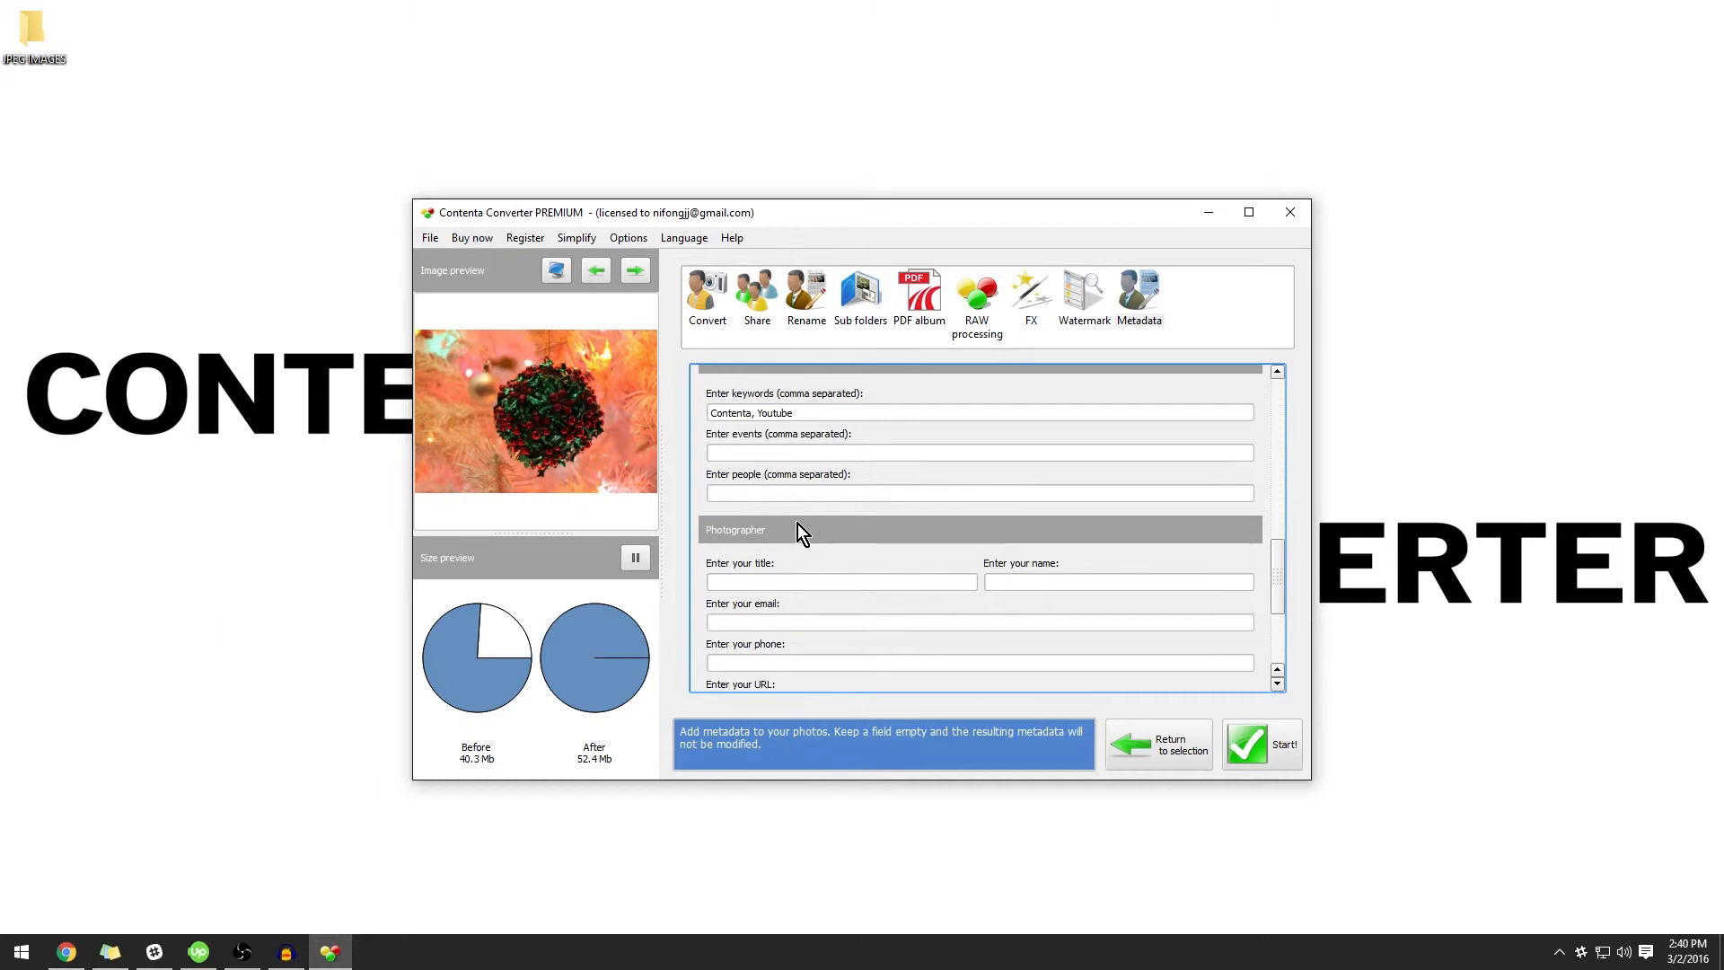
scroll(down, 3)
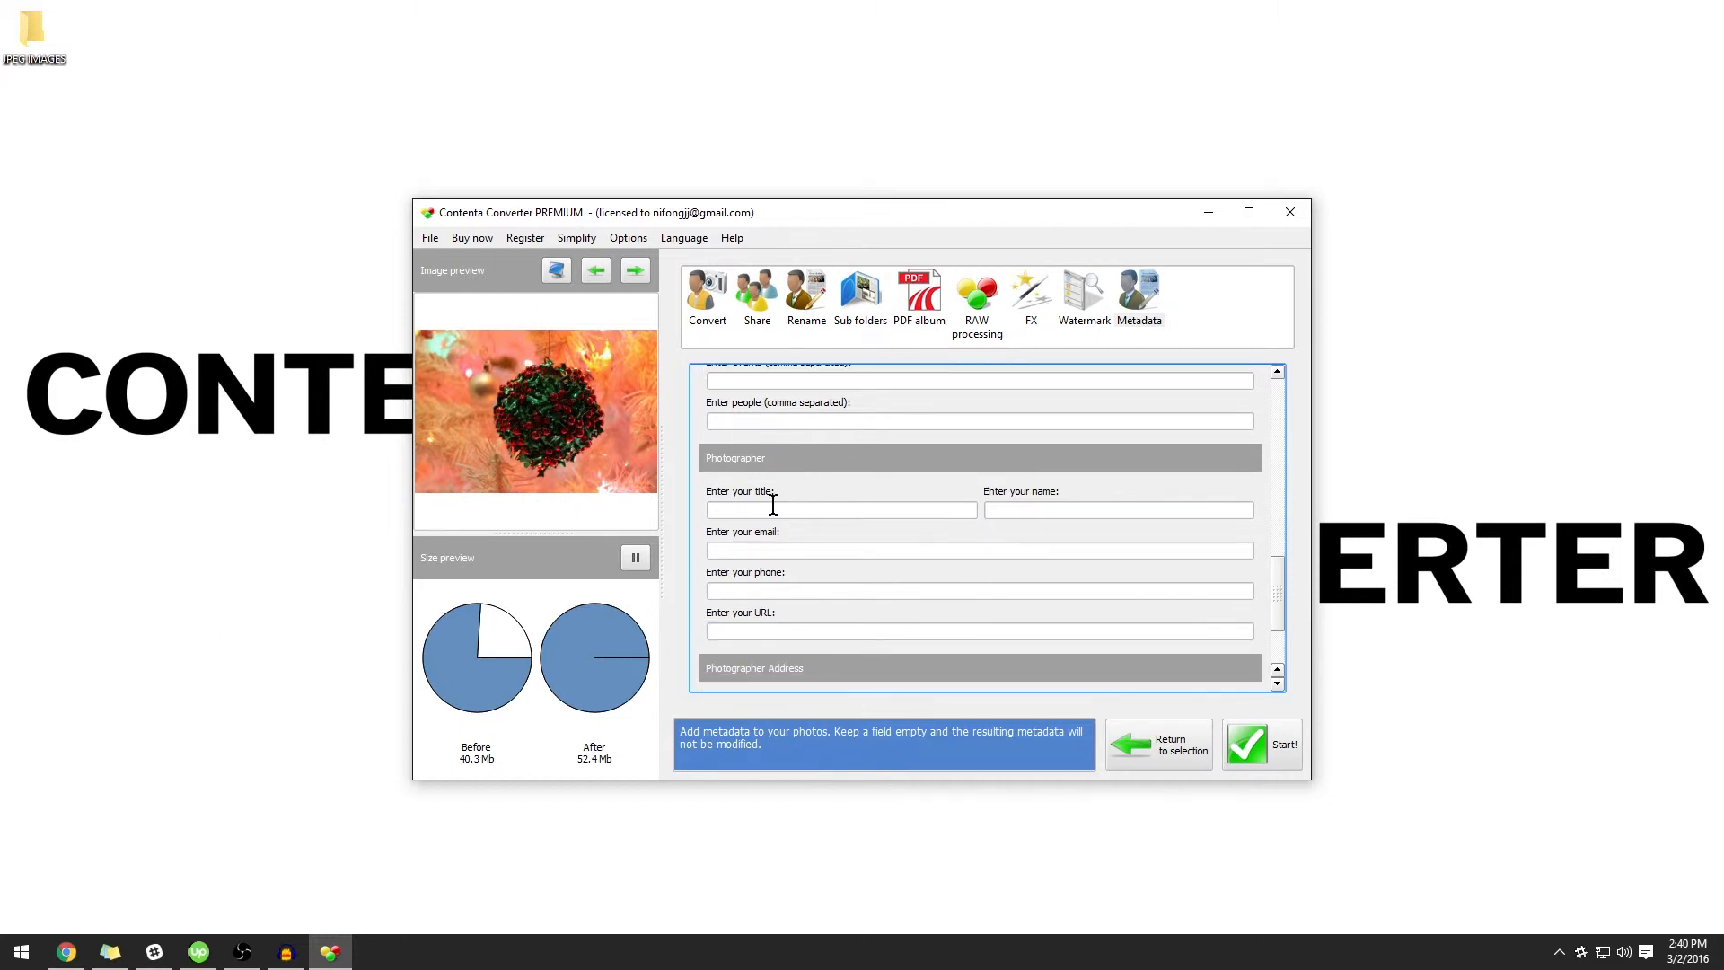
click(840, 508)
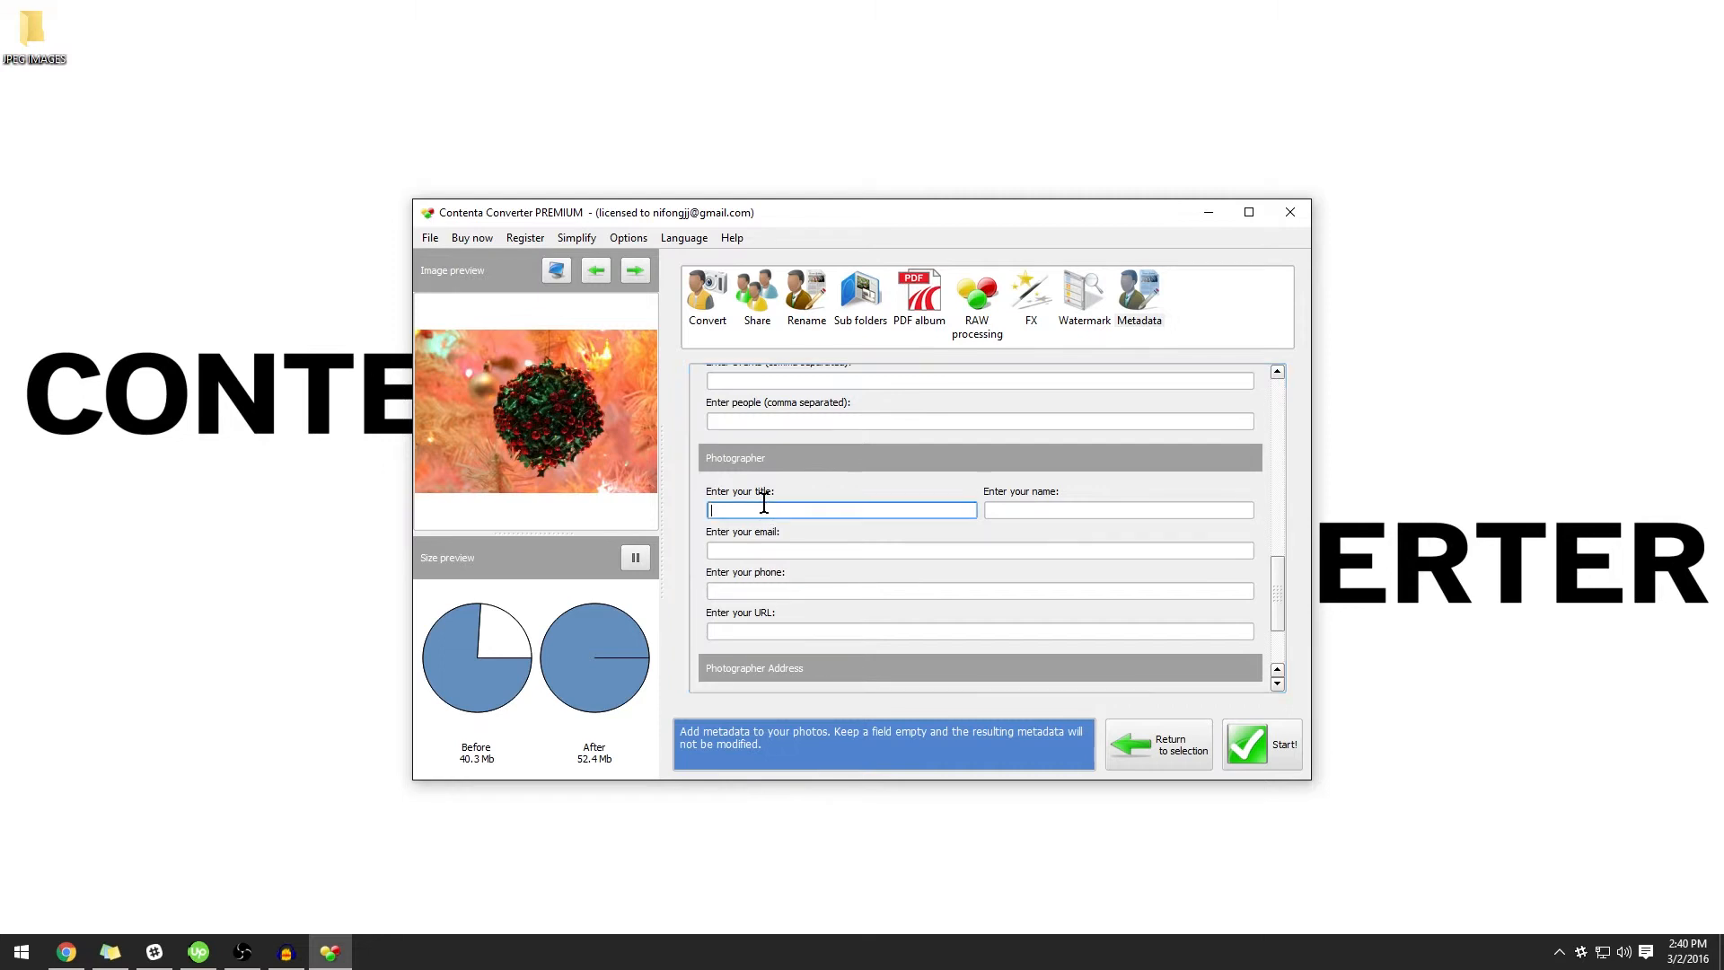
scroll(down, 3)
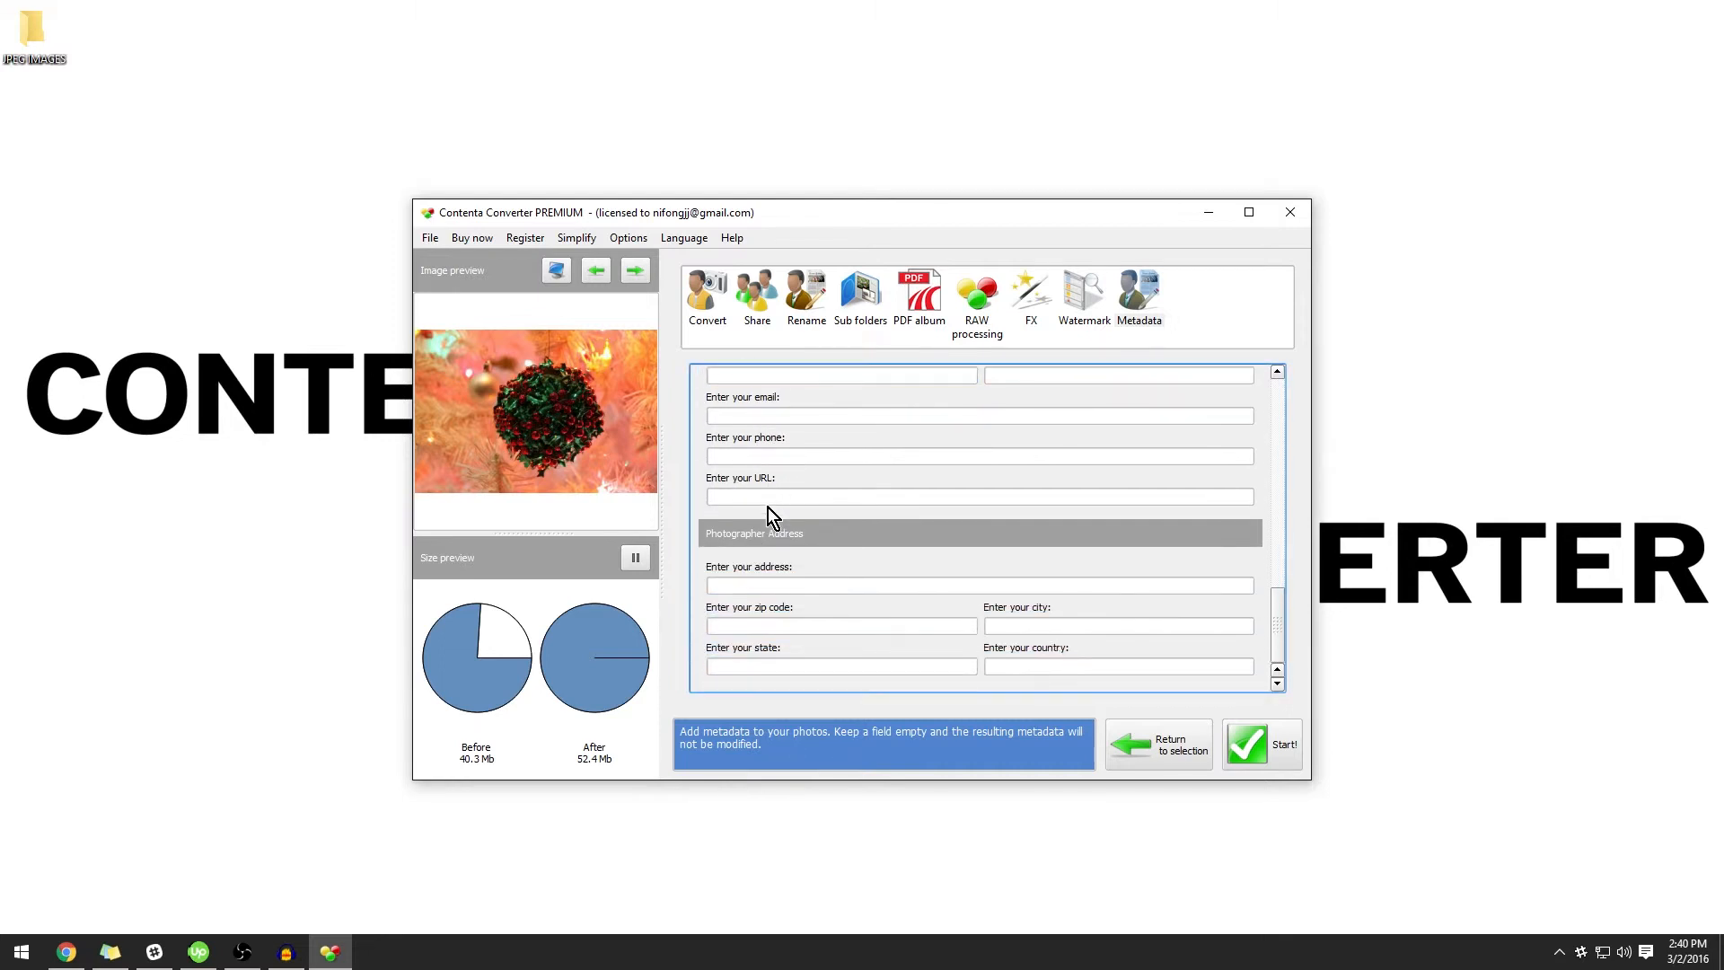
mouse_move(782, 553)
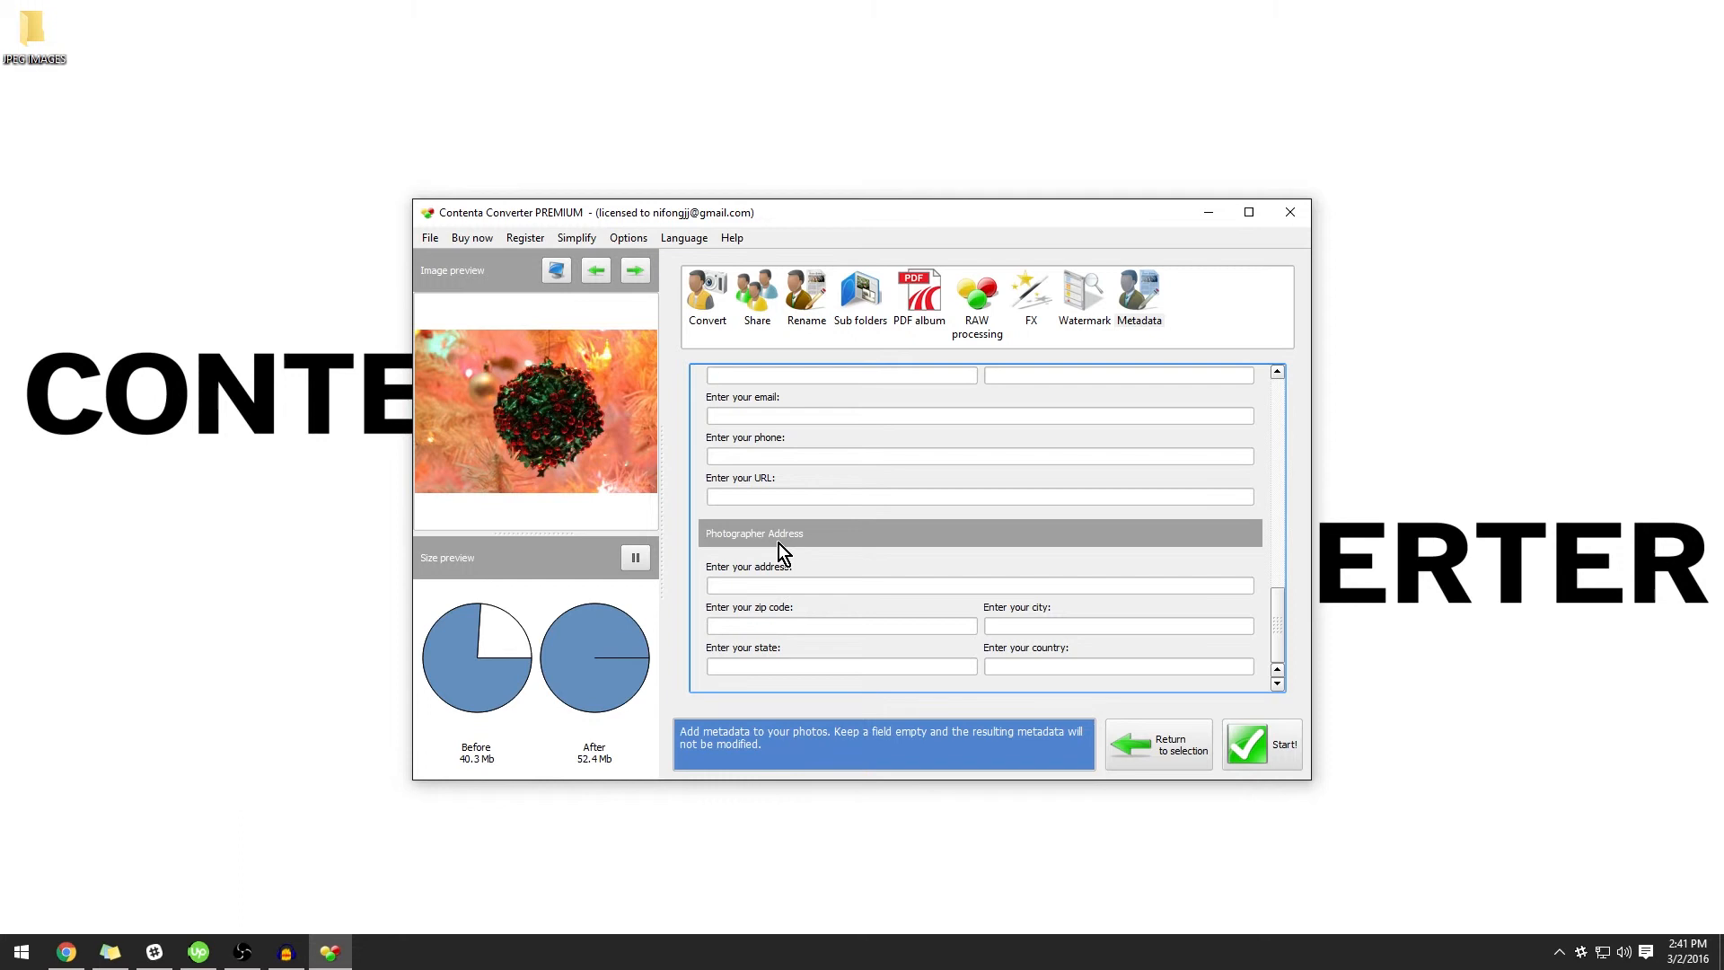
mouse_move(1033, 454)
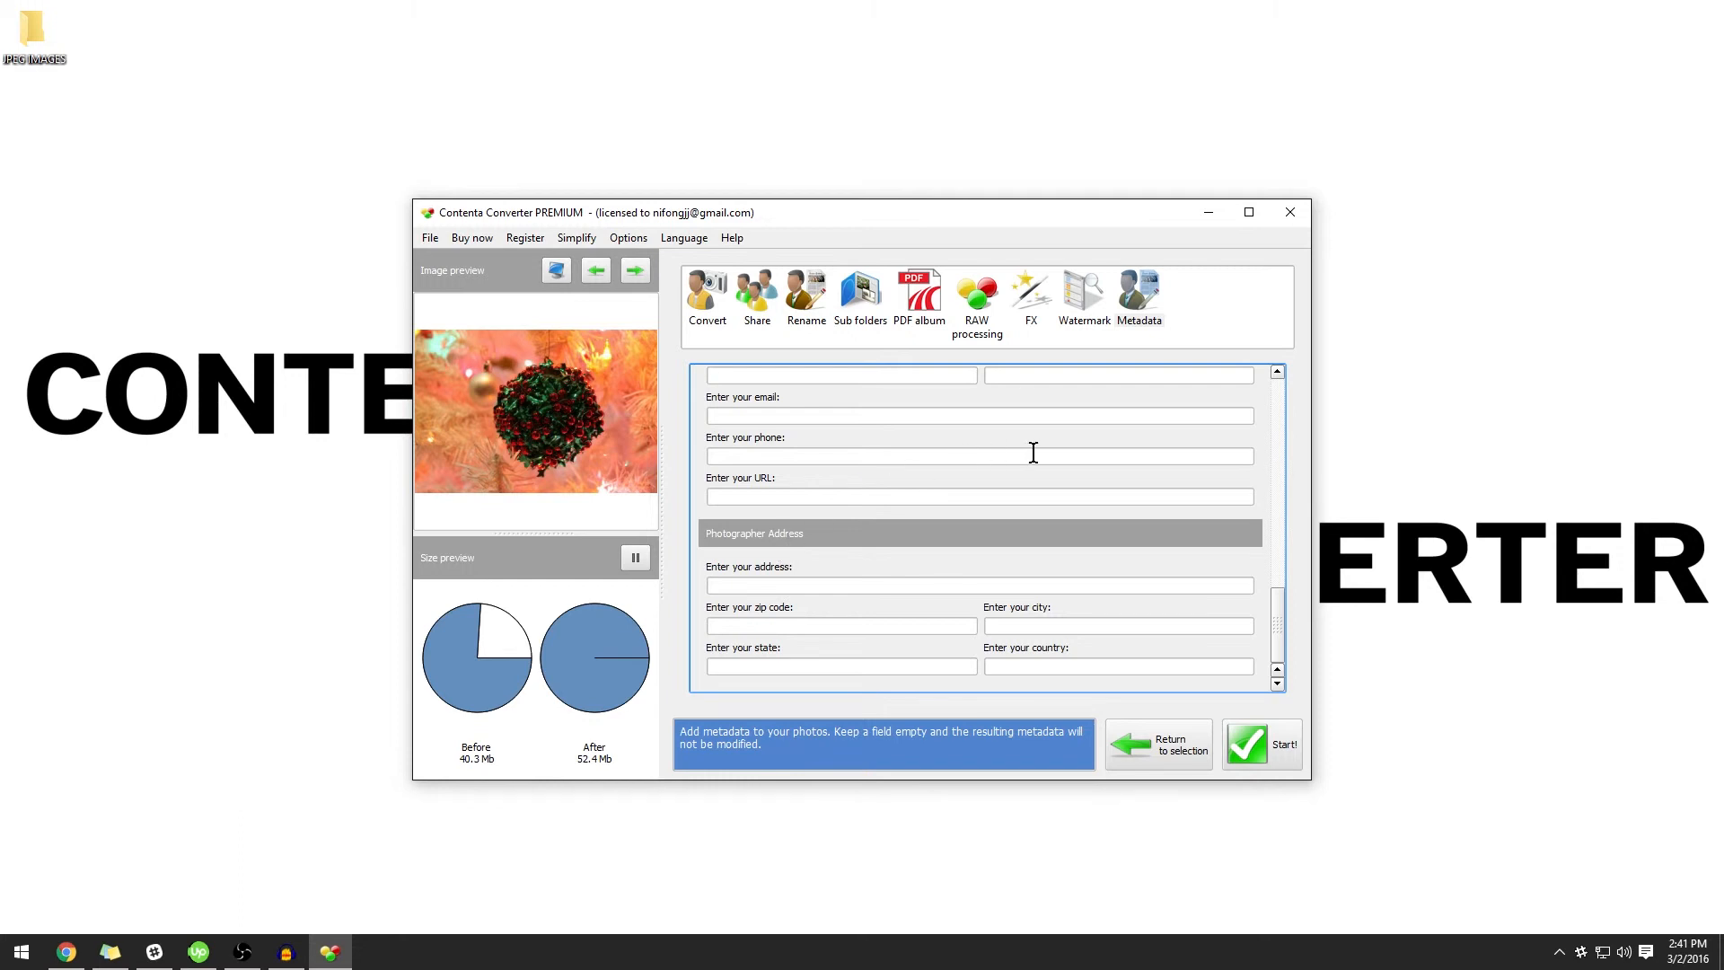
- Start the conversion of the six photos and open the ConversionOutput folder
click(1261, 743)
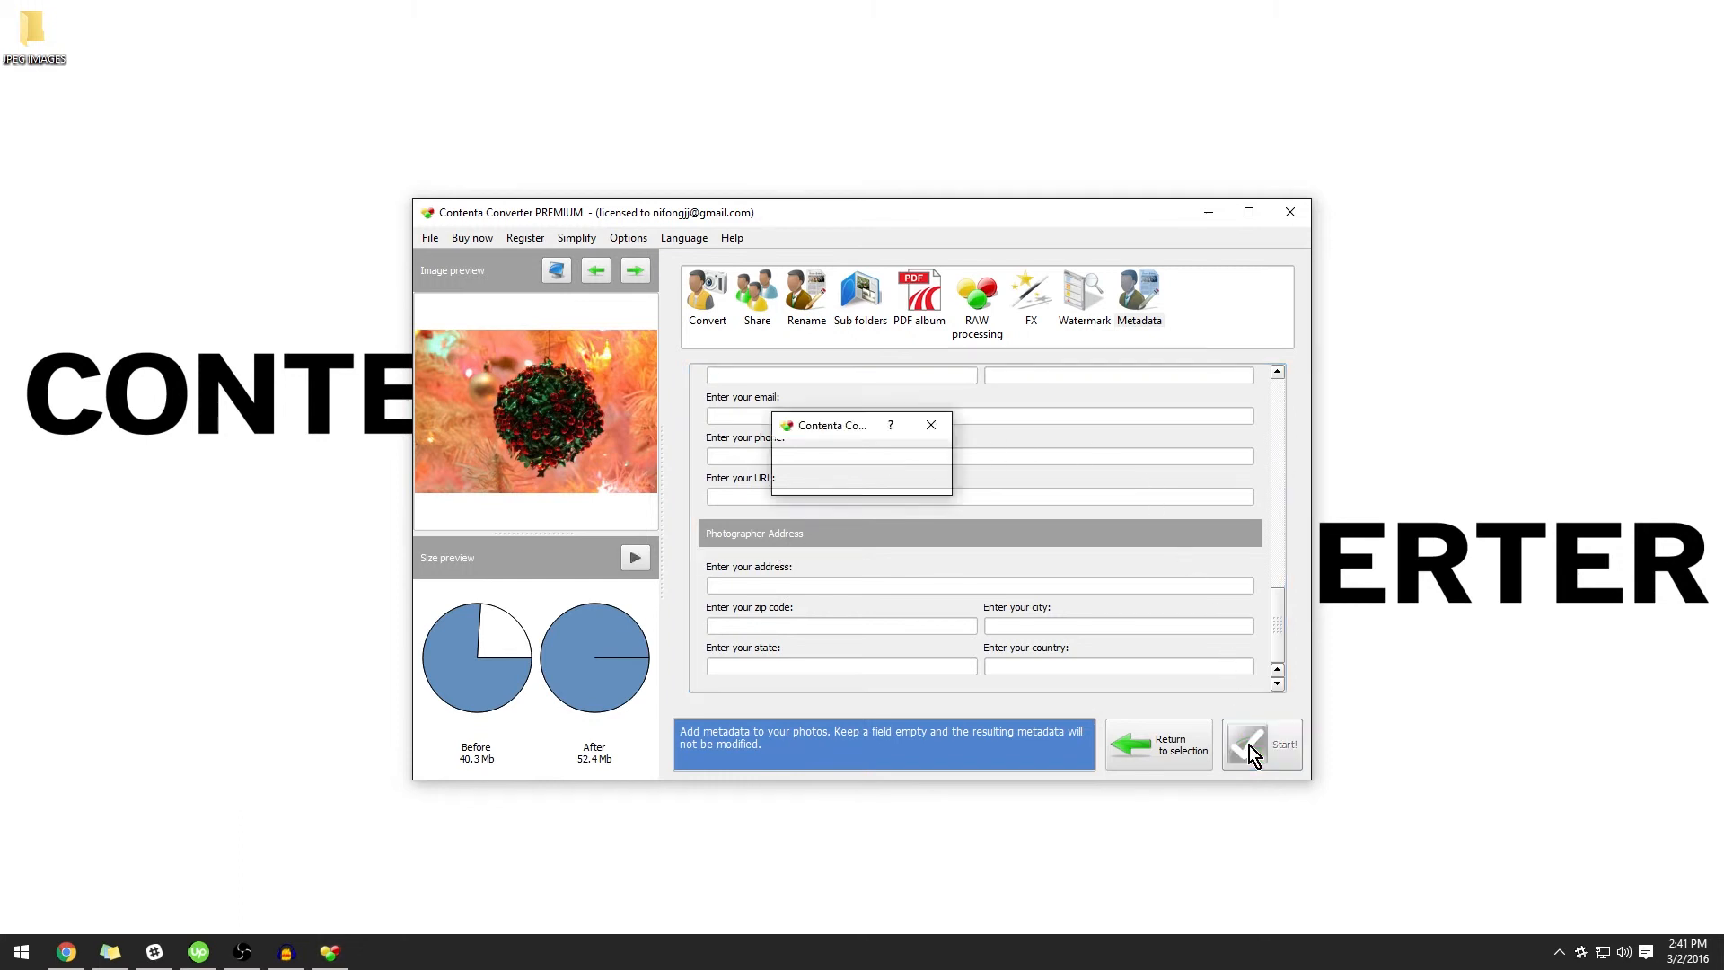
click(1261, 743)
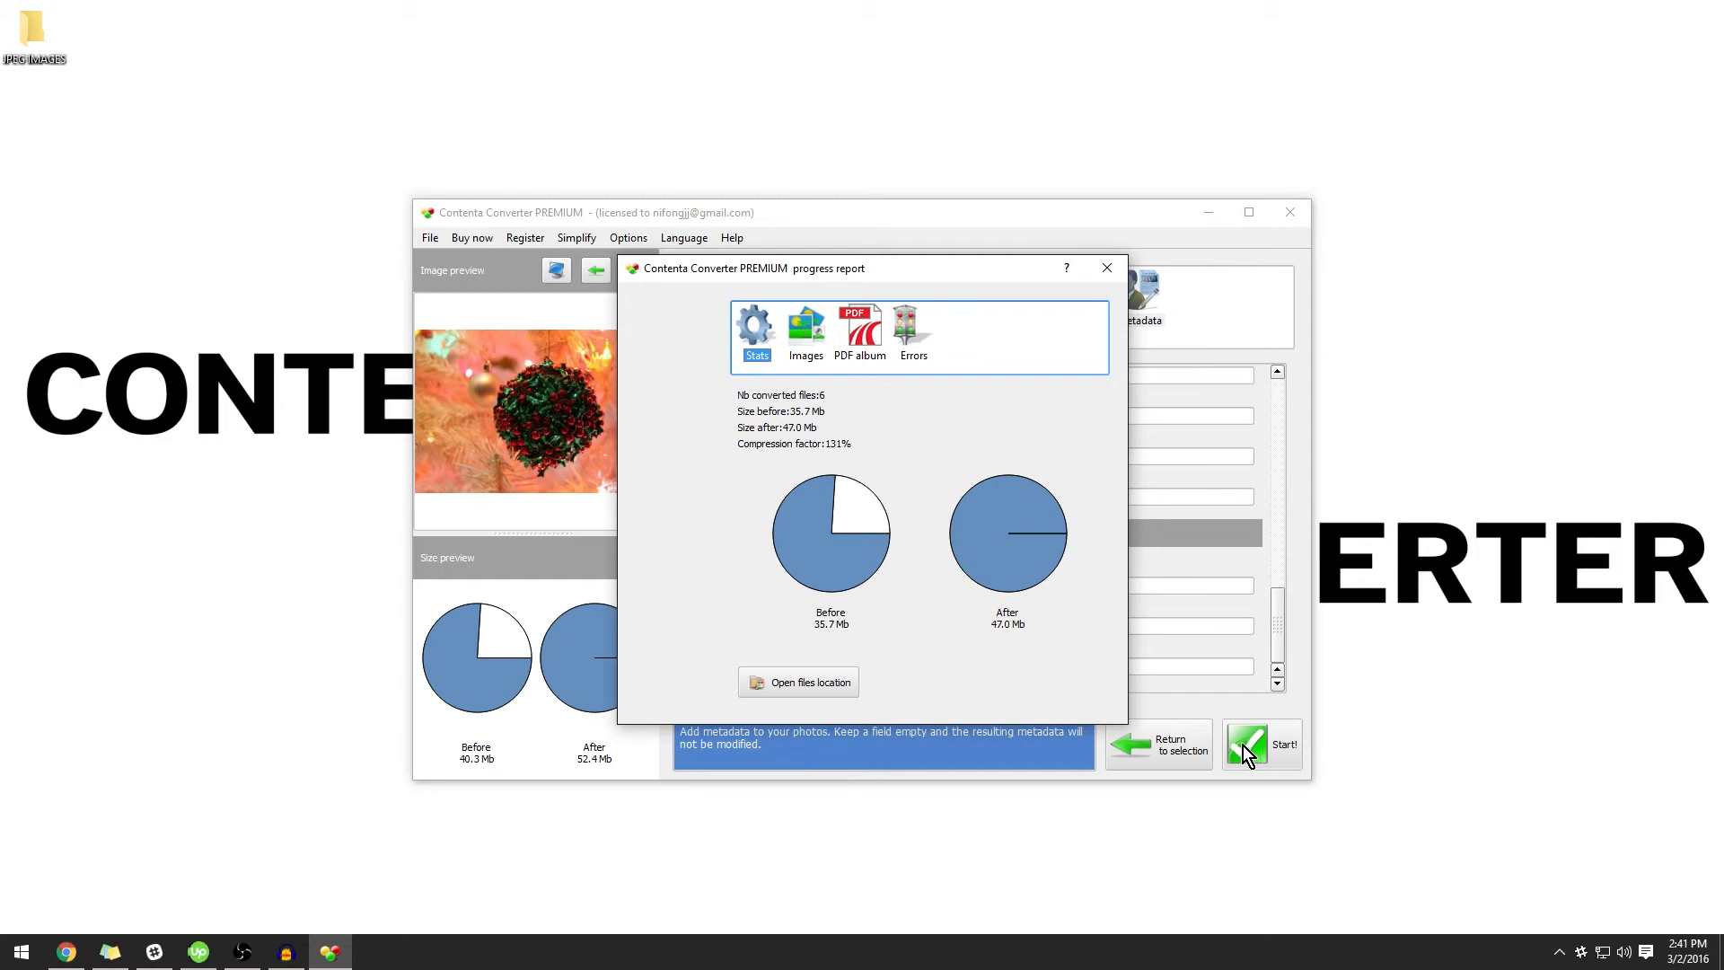
click(797, 682)
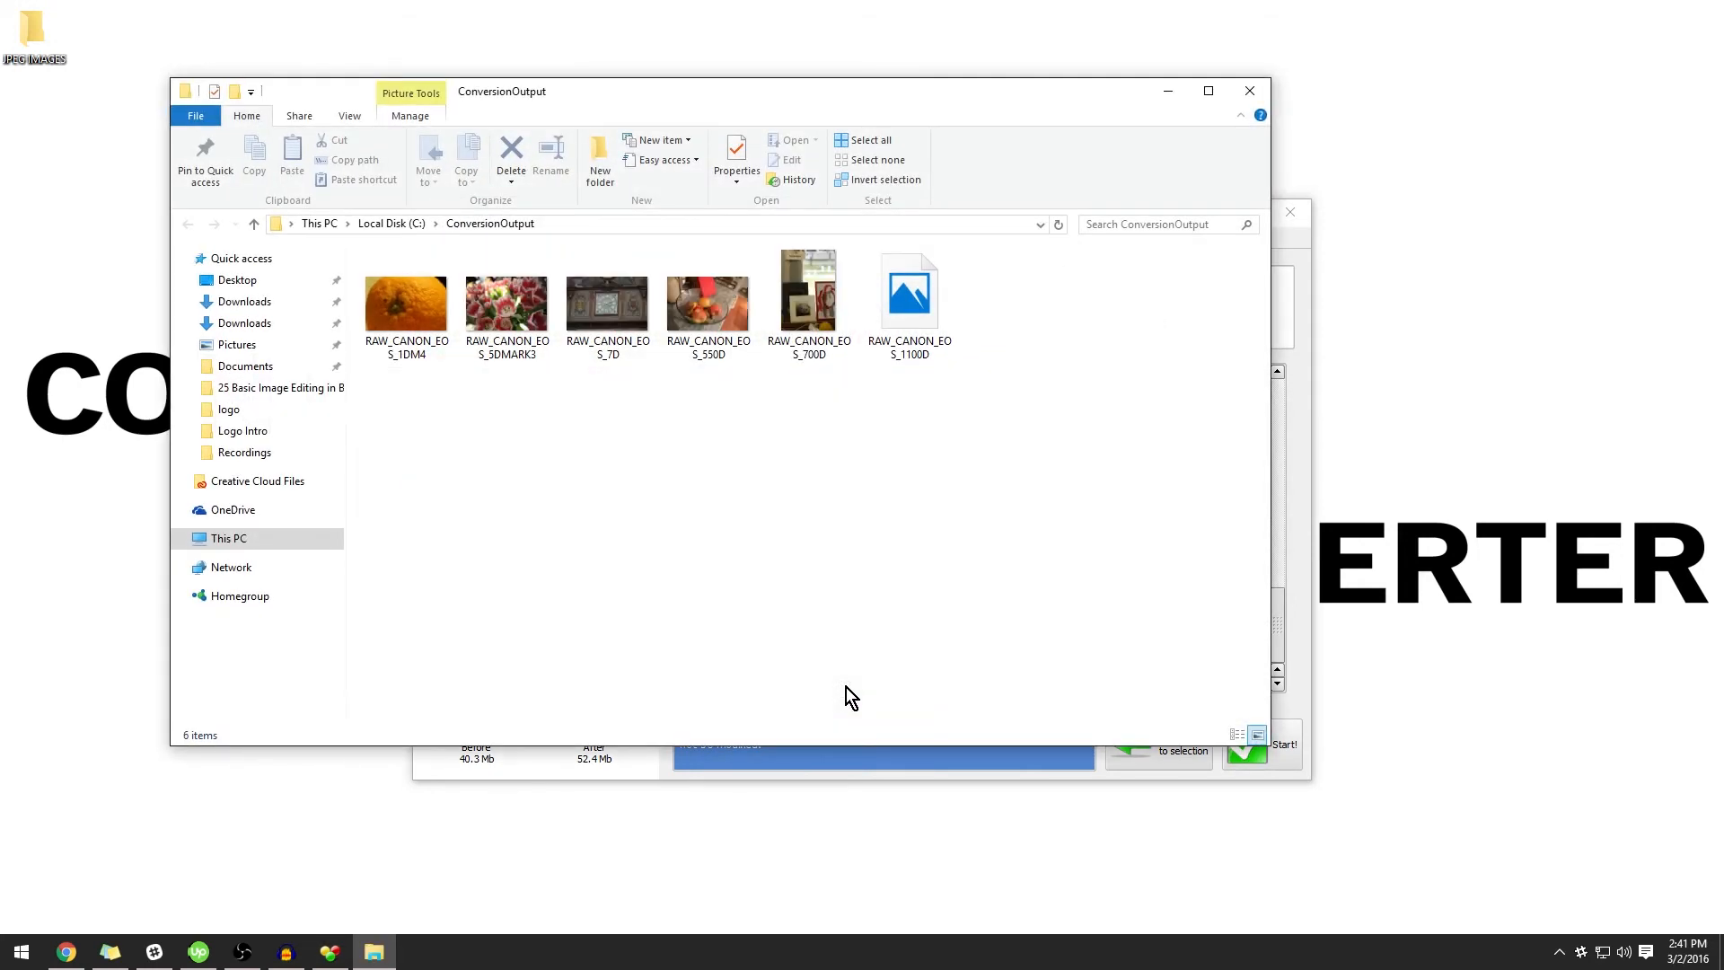
- View RAW_CANON_EOS_1DM4's Properties Details showing 5-star rating, Contenta and Youtube tags and copyright
right_click(406, 301)
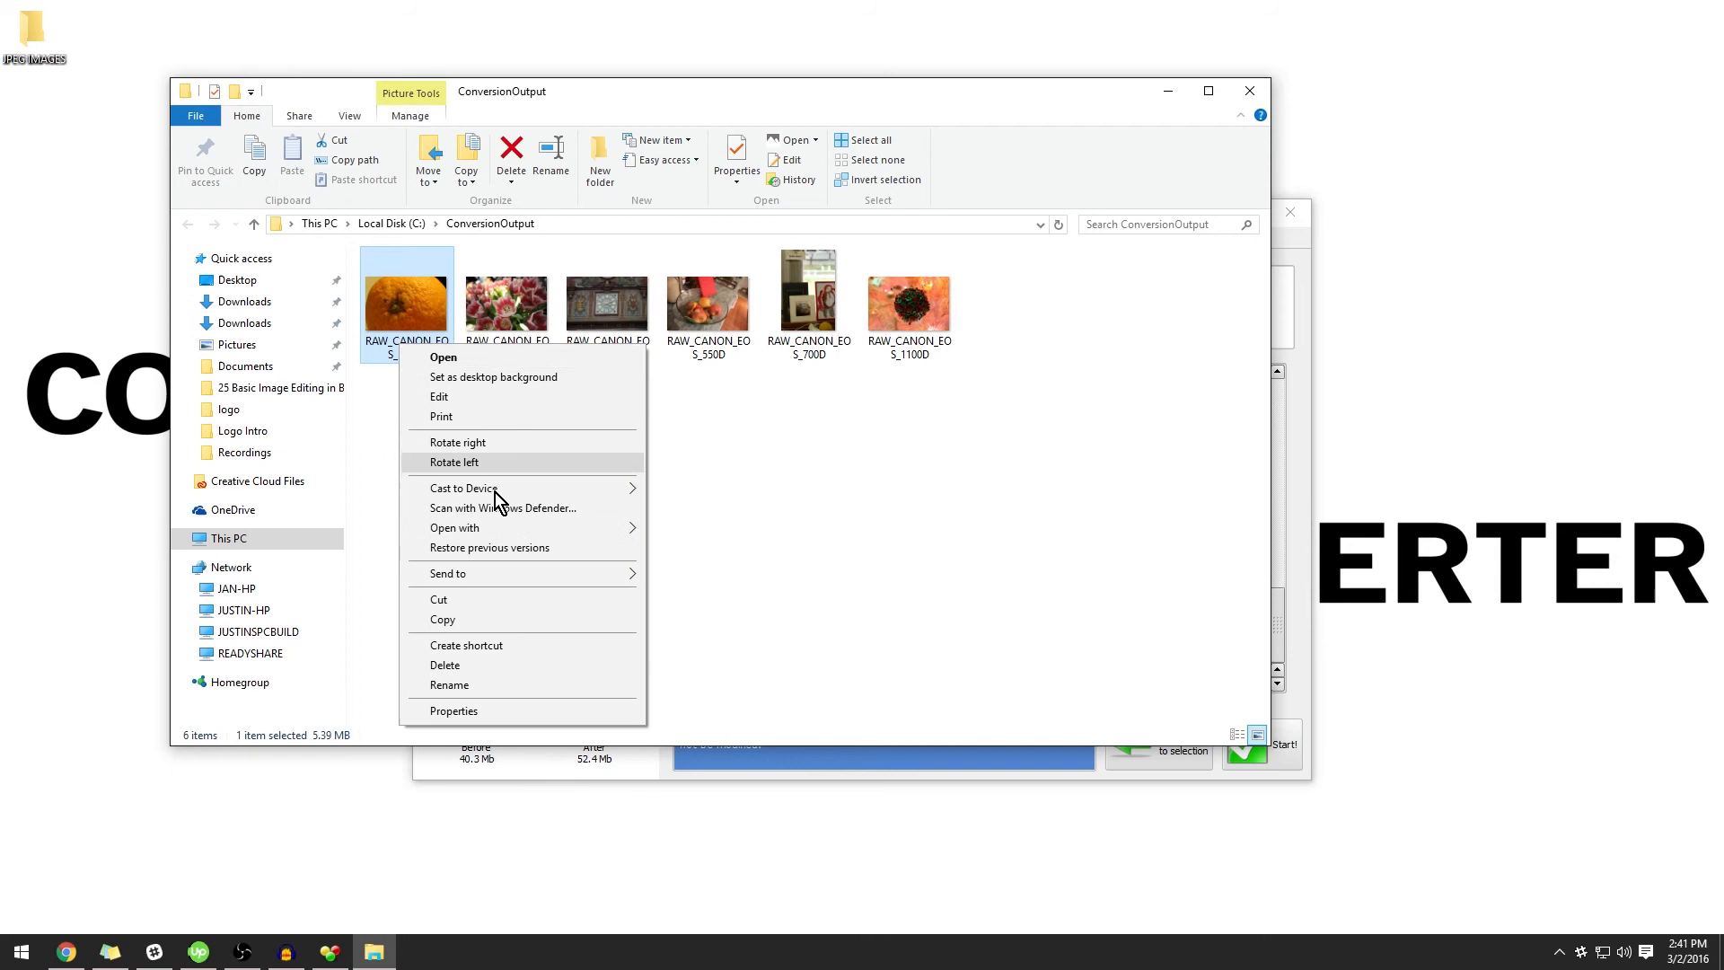
click(452, 711)
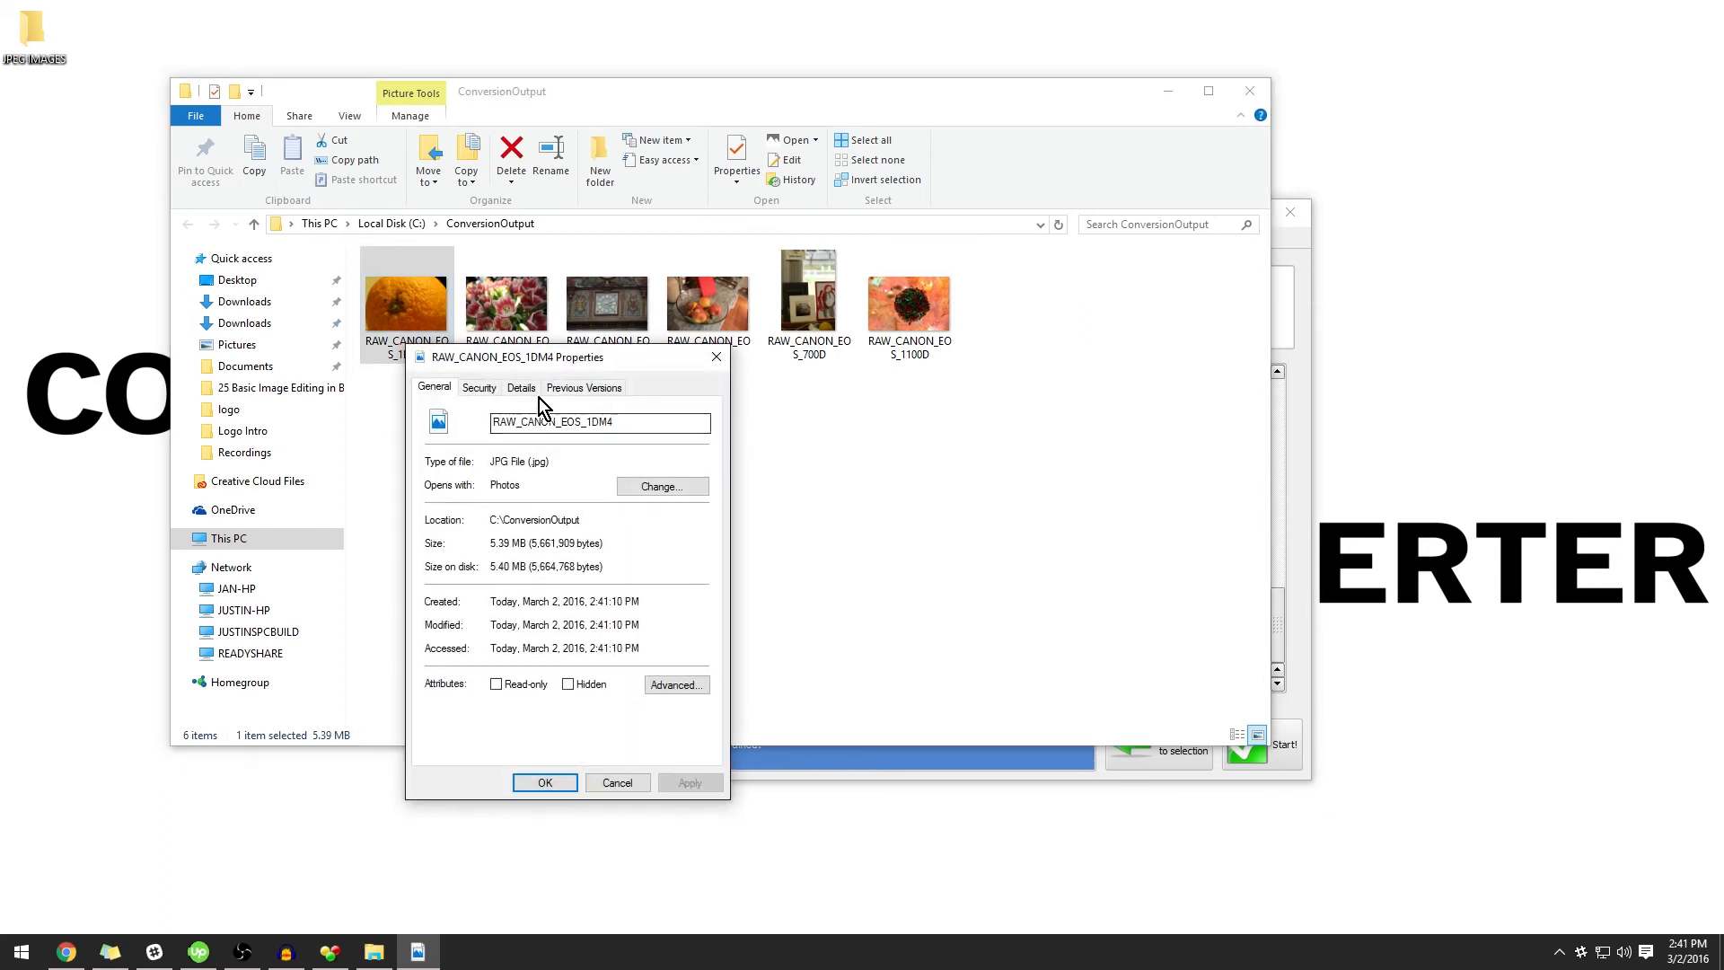
click(521, 386)
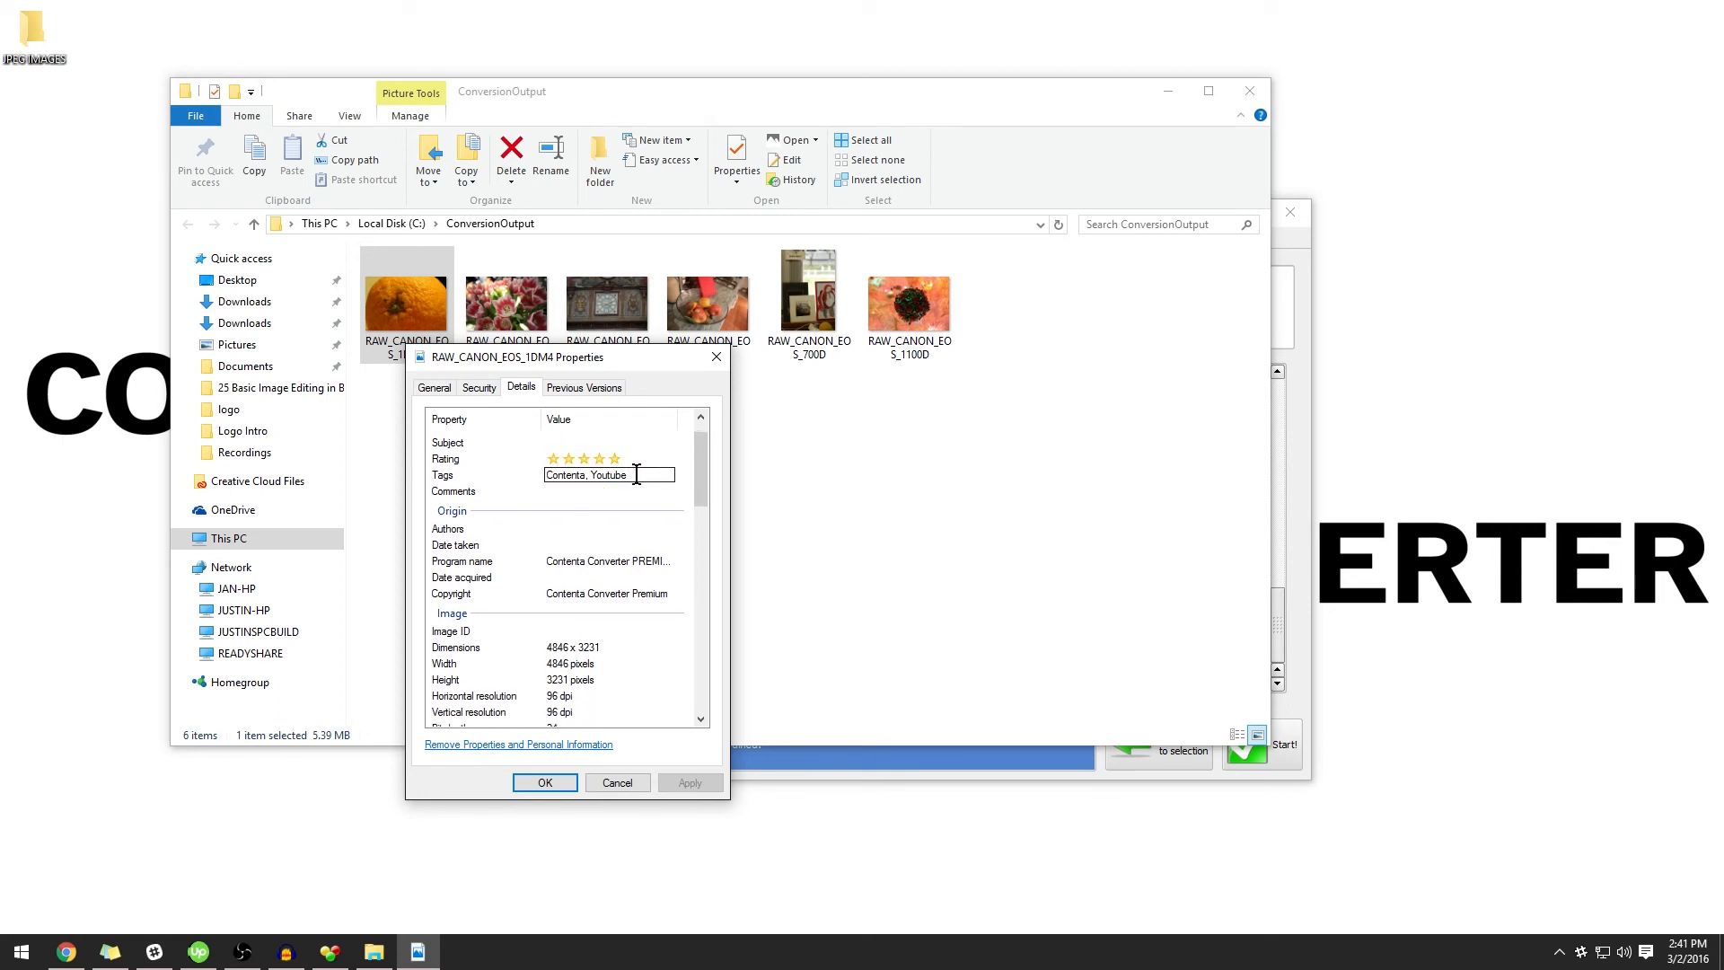
scroll(down, 3)
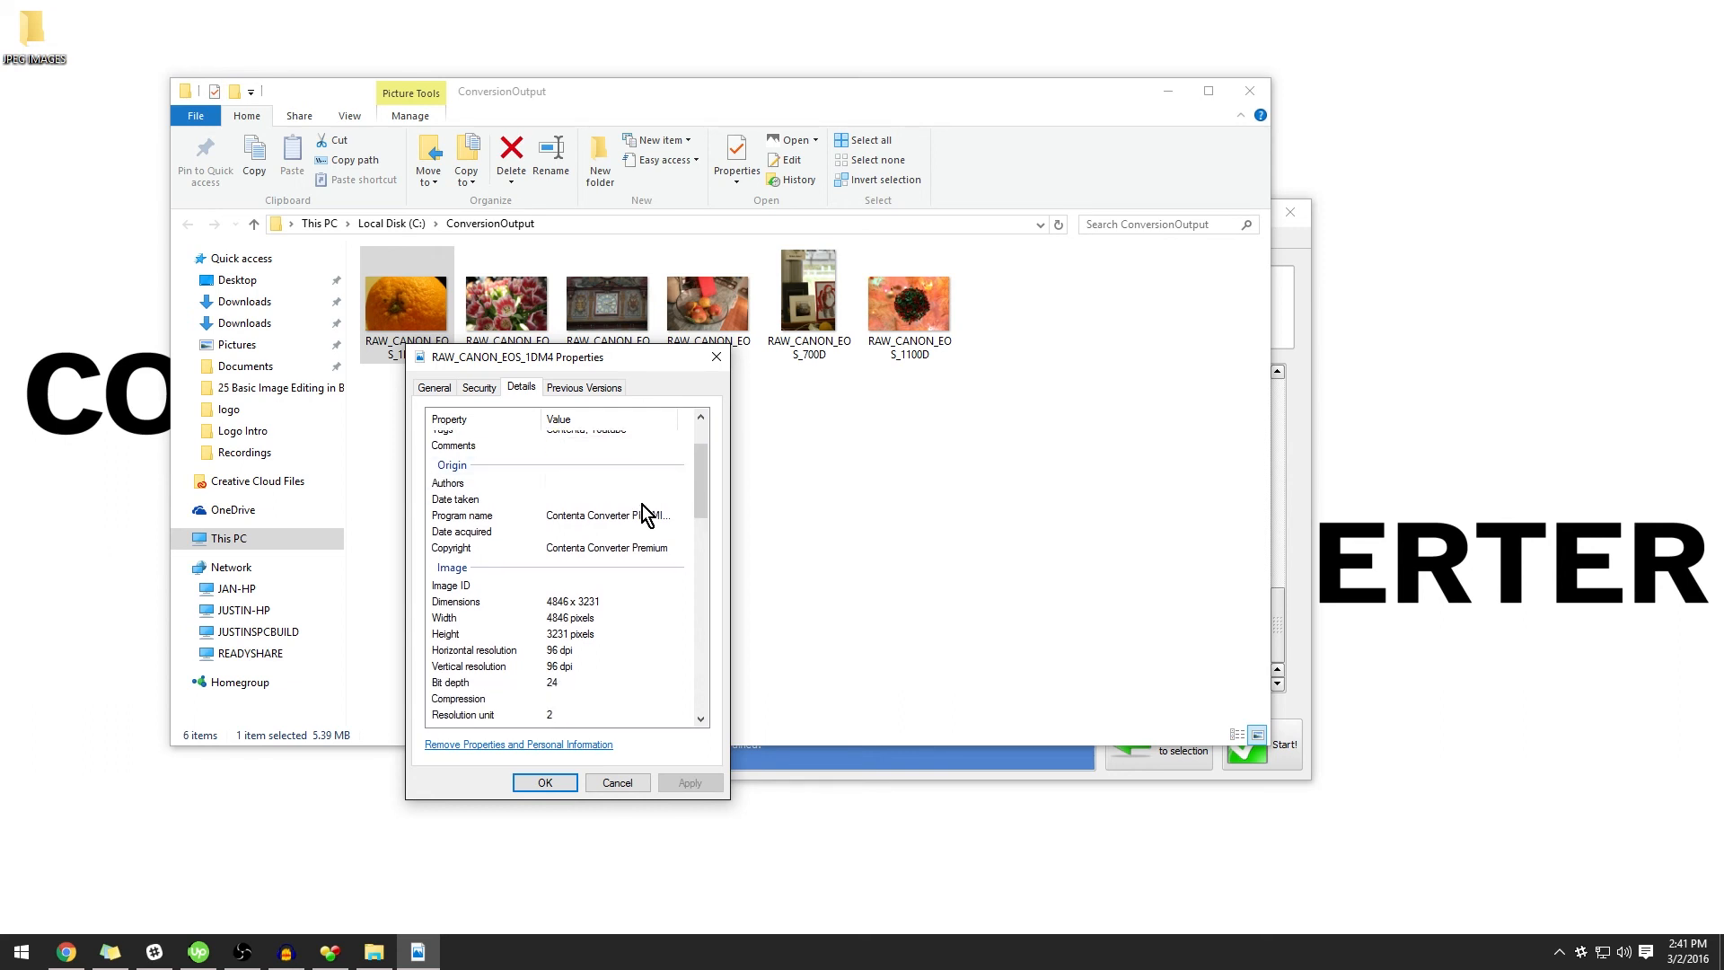
scroll(down, 3)
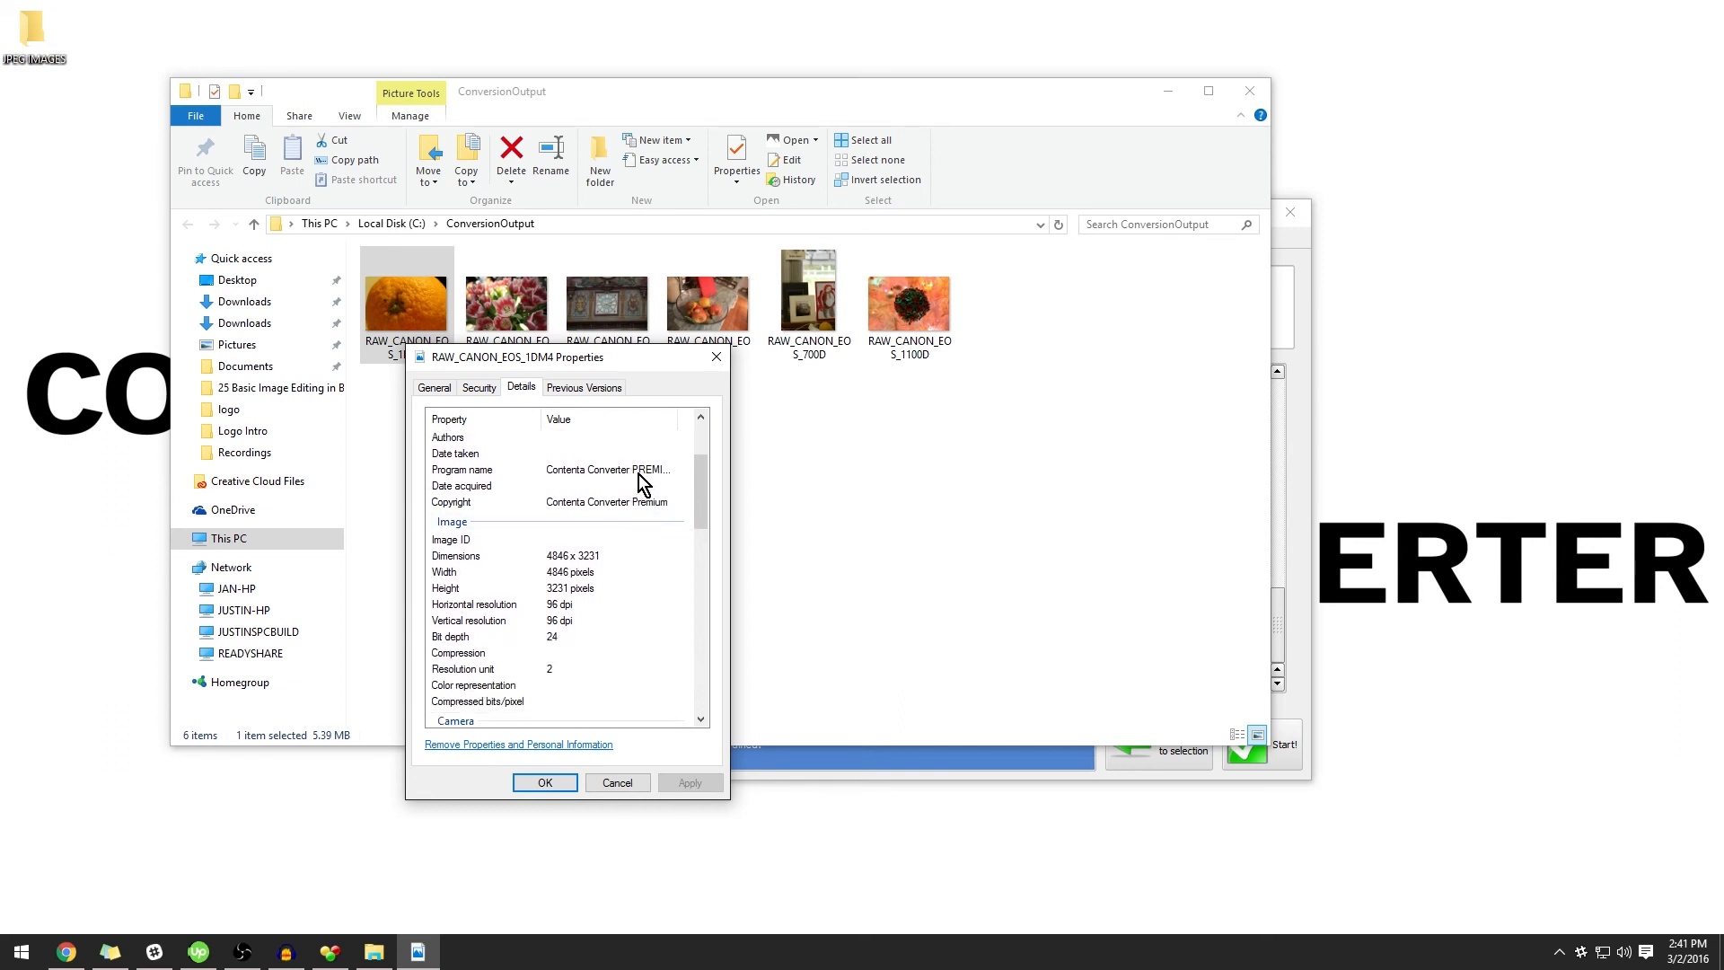
scroll(down, 3)
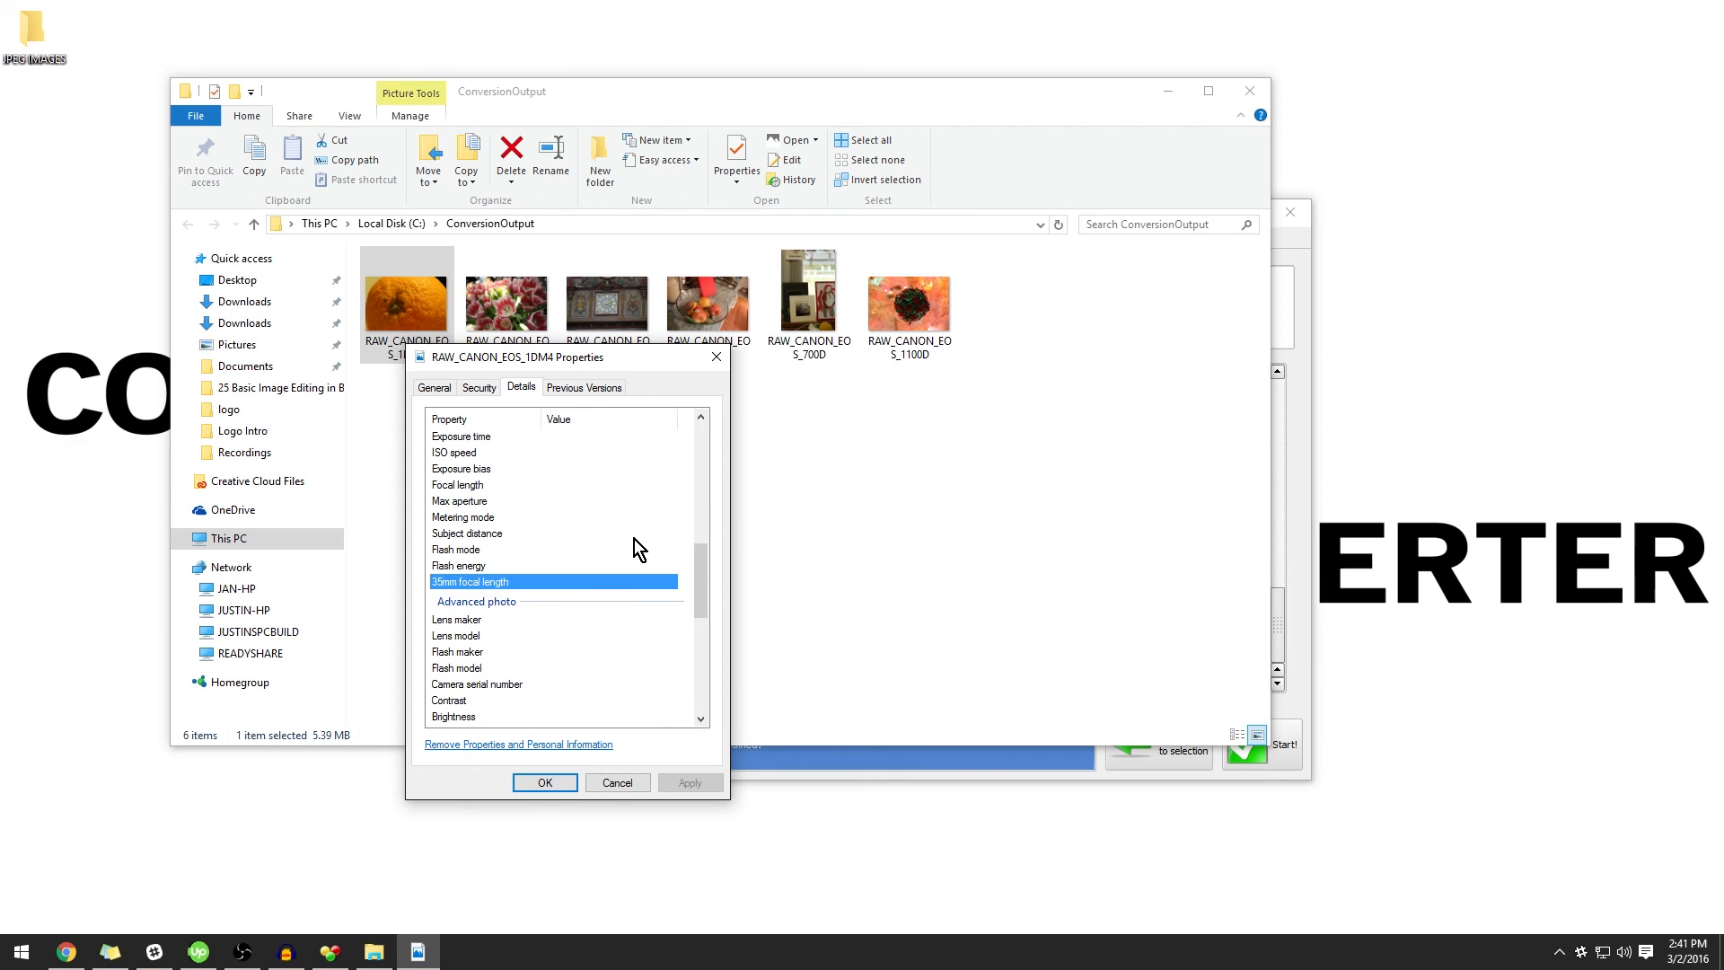